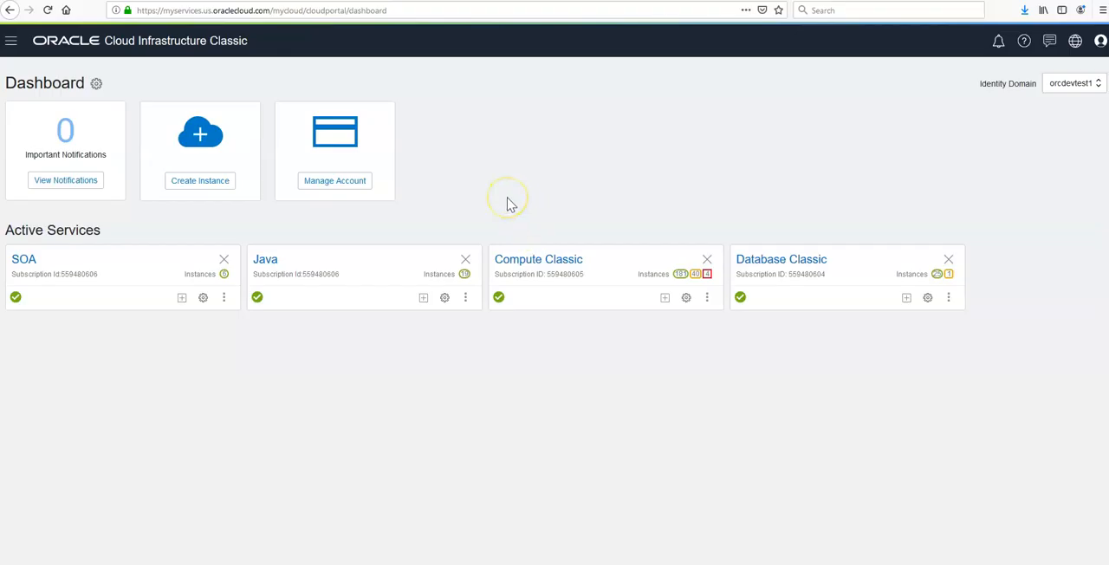
mouse_move(189, 62)
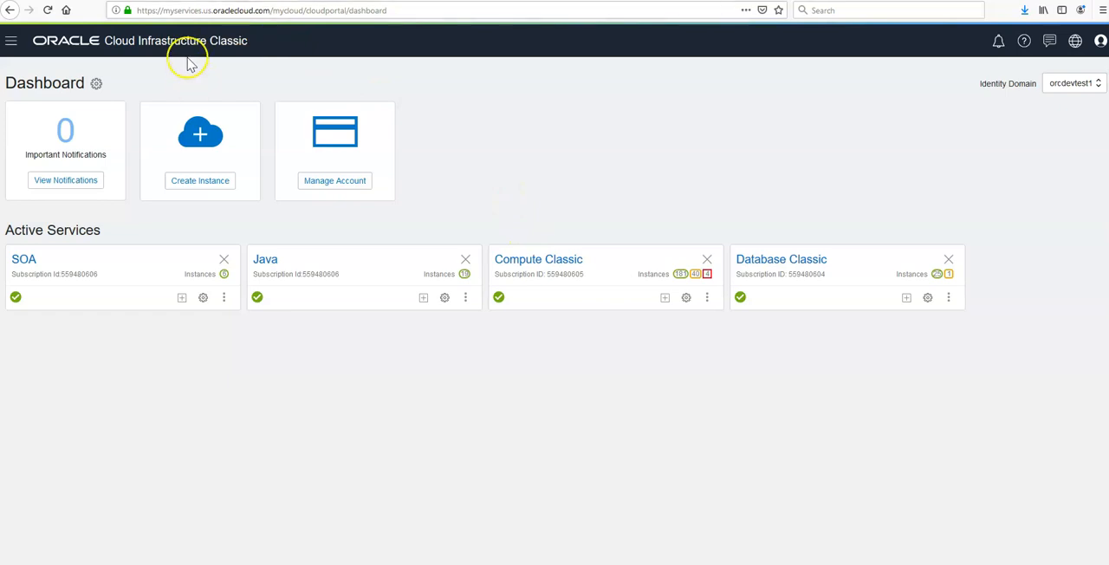
mouse_move(554, 310)
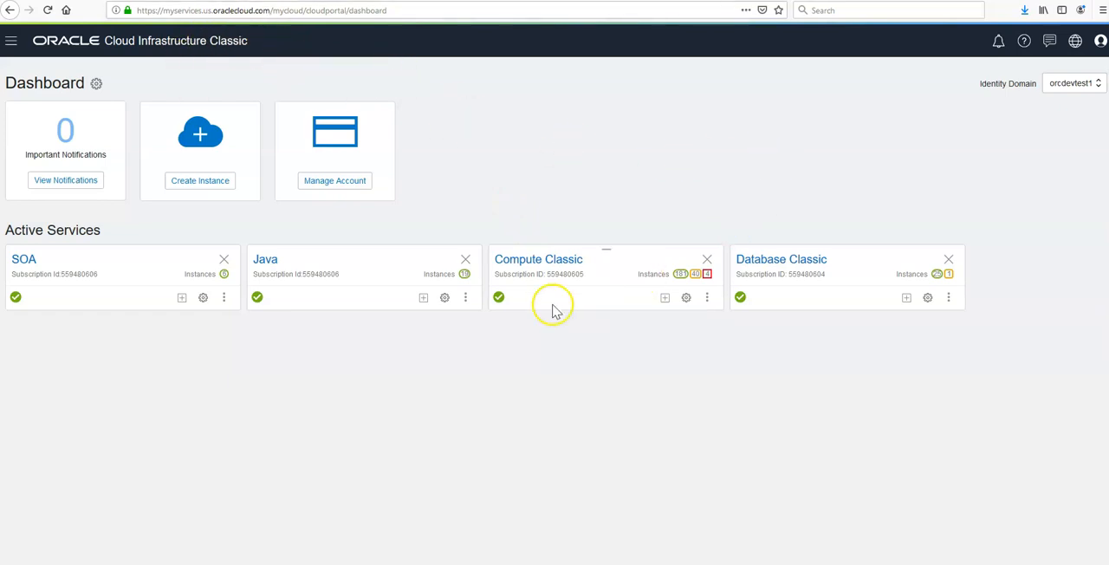
mouse_move(319, 422)
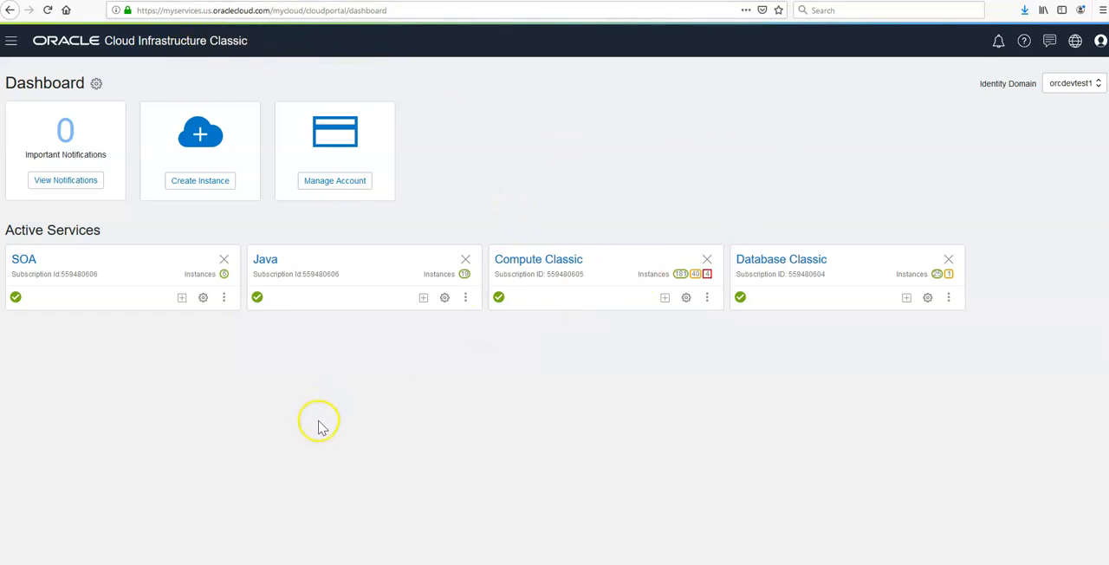
mouse_move(251, 62)
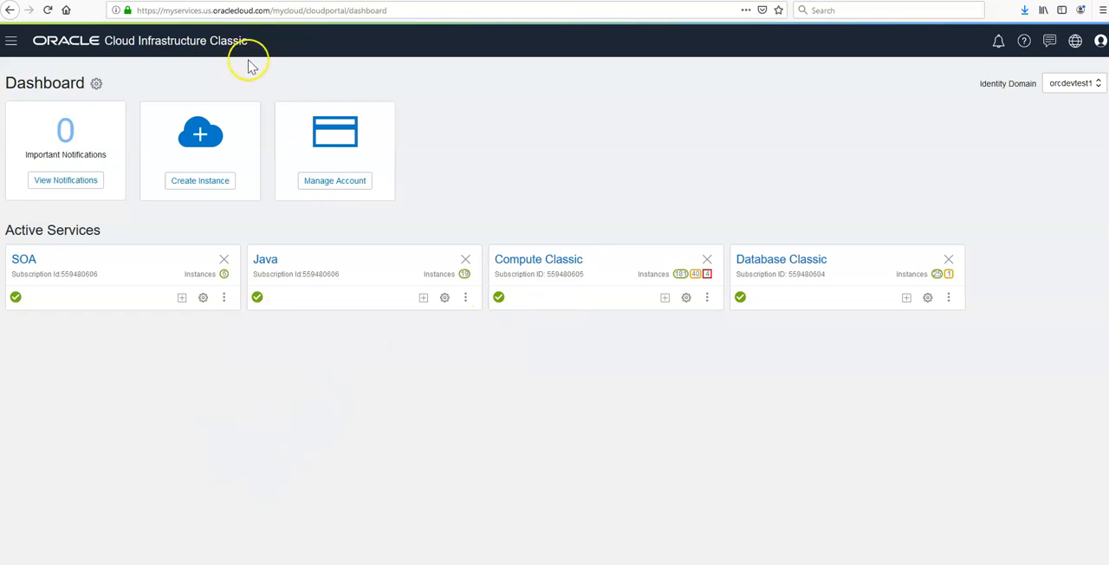
mouse_move(358, 445)
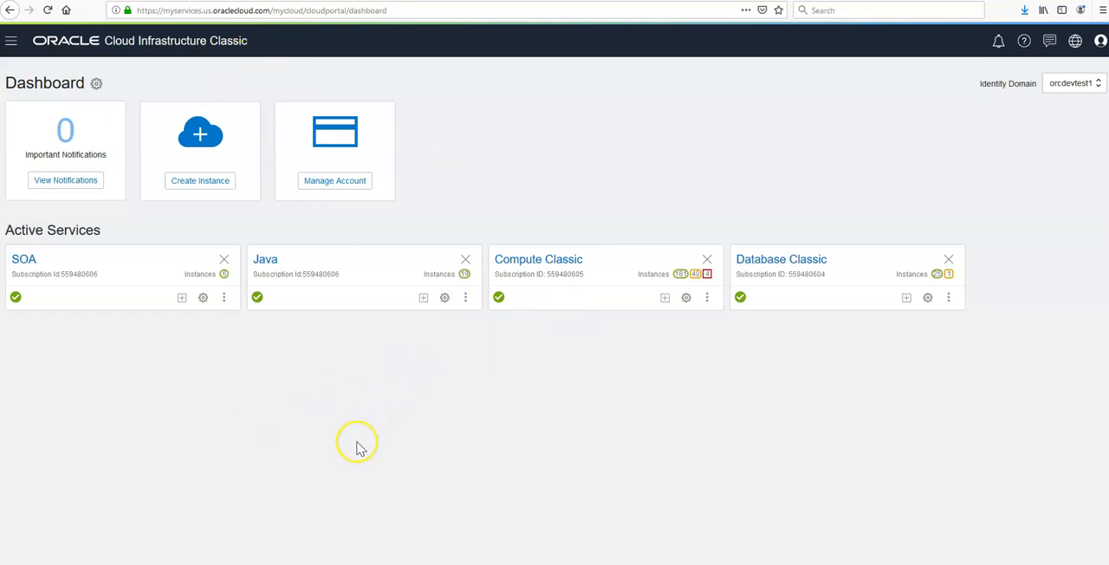
mouse_move(279, 417)
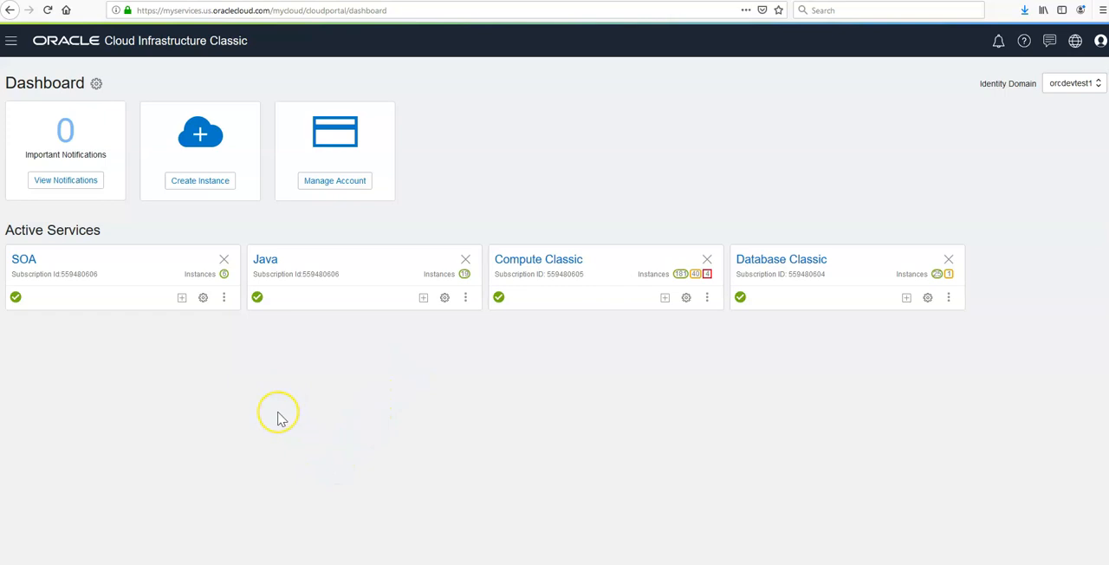
mouse_move(280, 418)
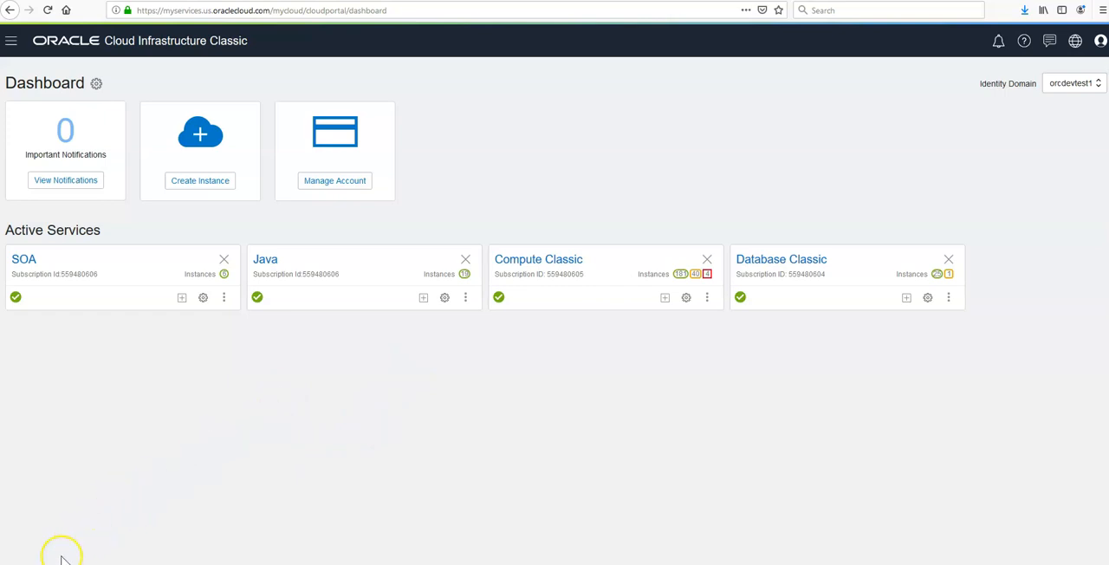
mouse_move(440, 227)
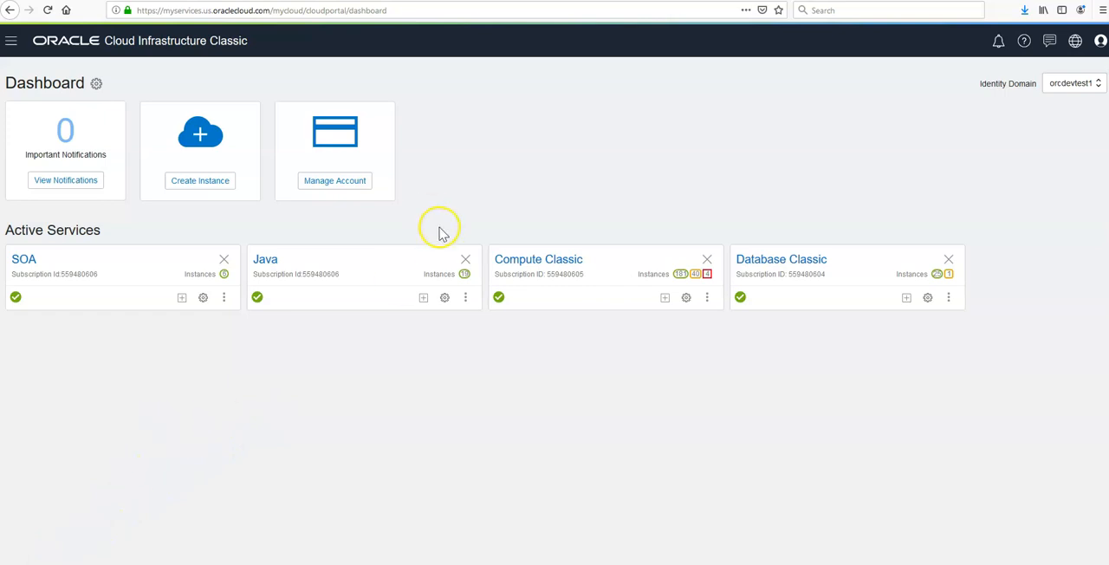
mouse_move(440, 232)
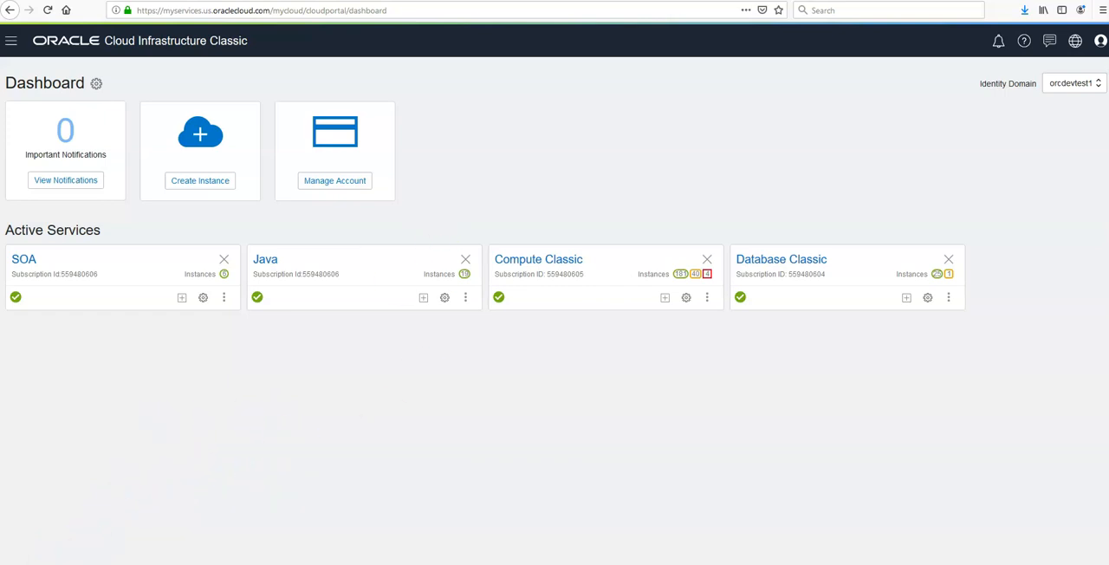
mouse_move(360, 347)
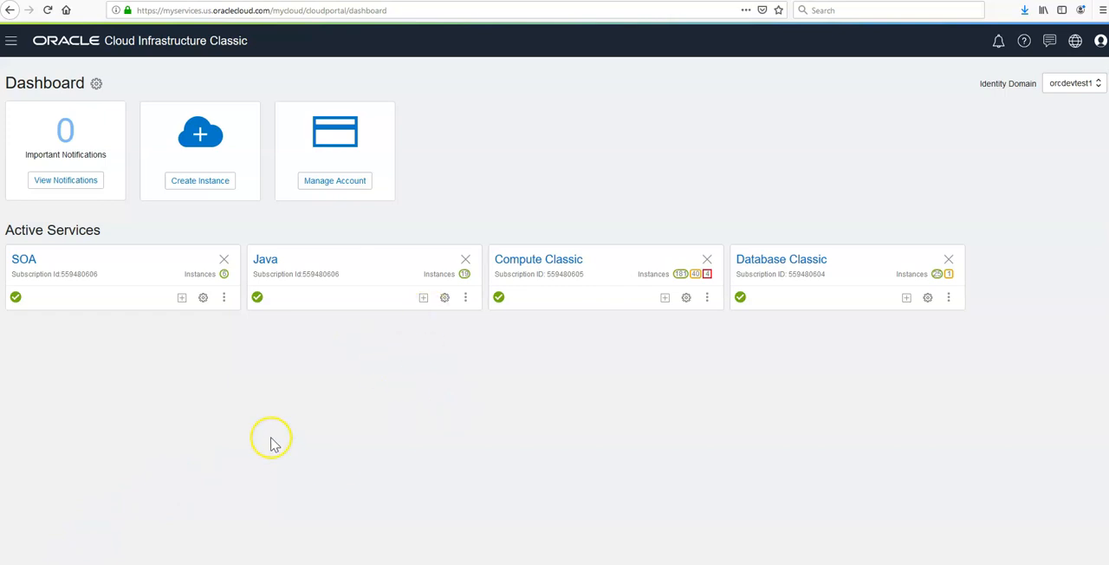
mouse_move(123, 495)
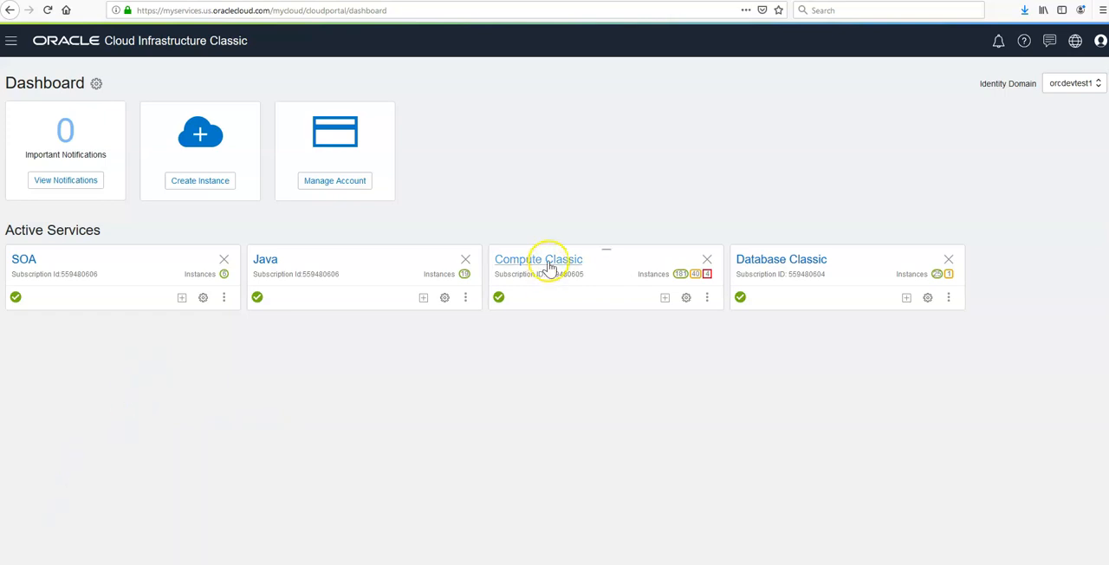
Open the Compute Classic service console and view the jmgreene_win_2012 instance details.
left_click(538, 259)
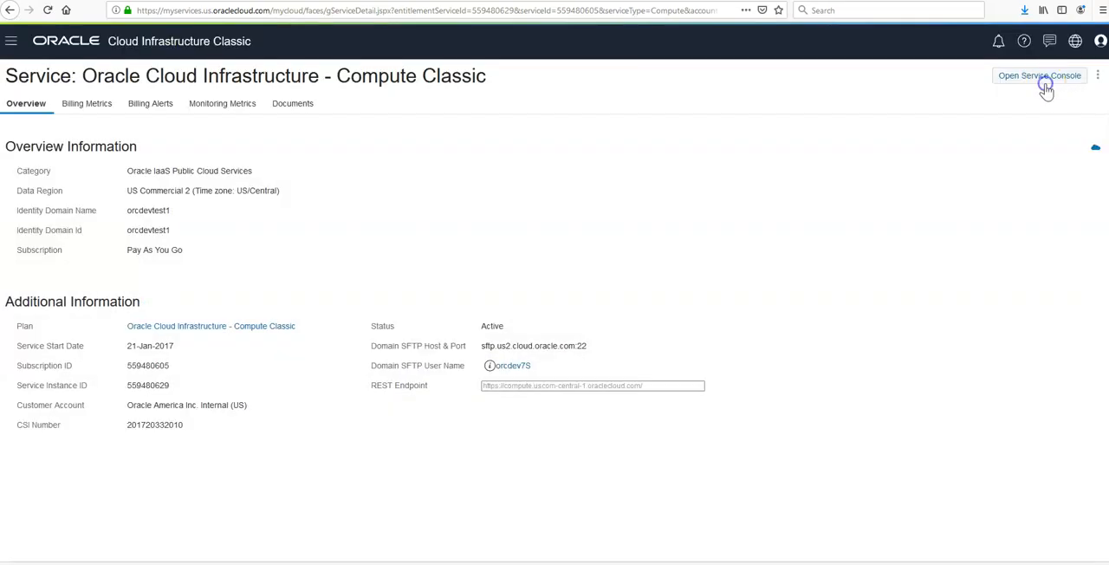
left_click(1039, 75)
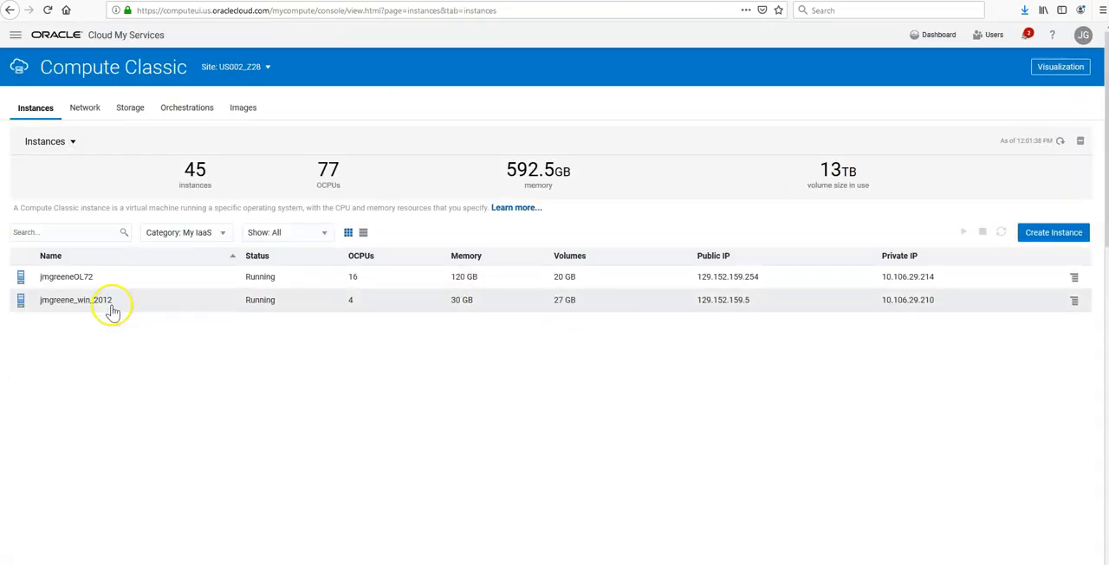
left_click(74, 299)
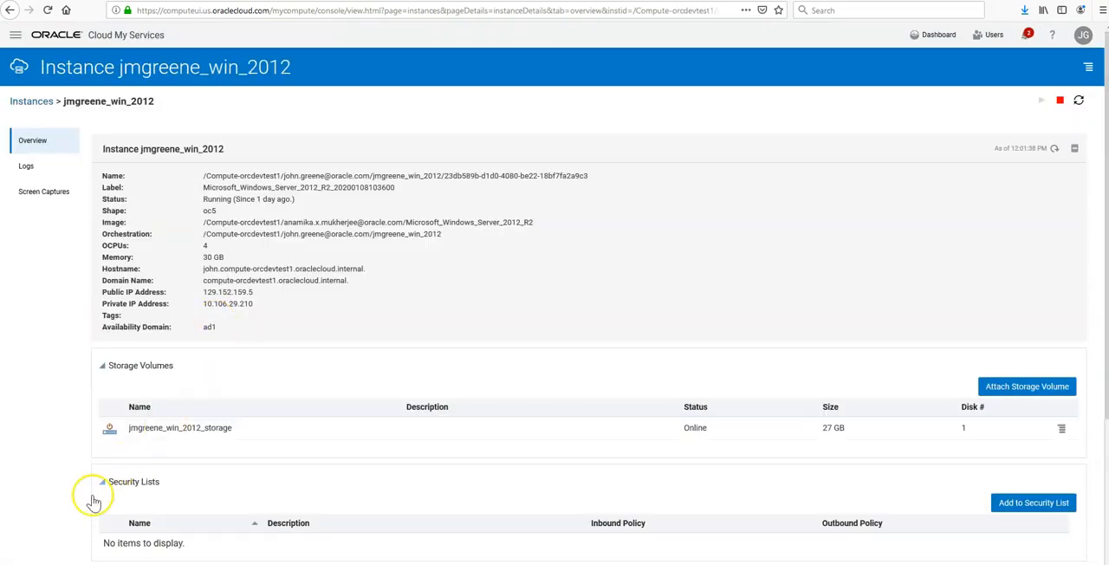
mouse_move(251, 314)
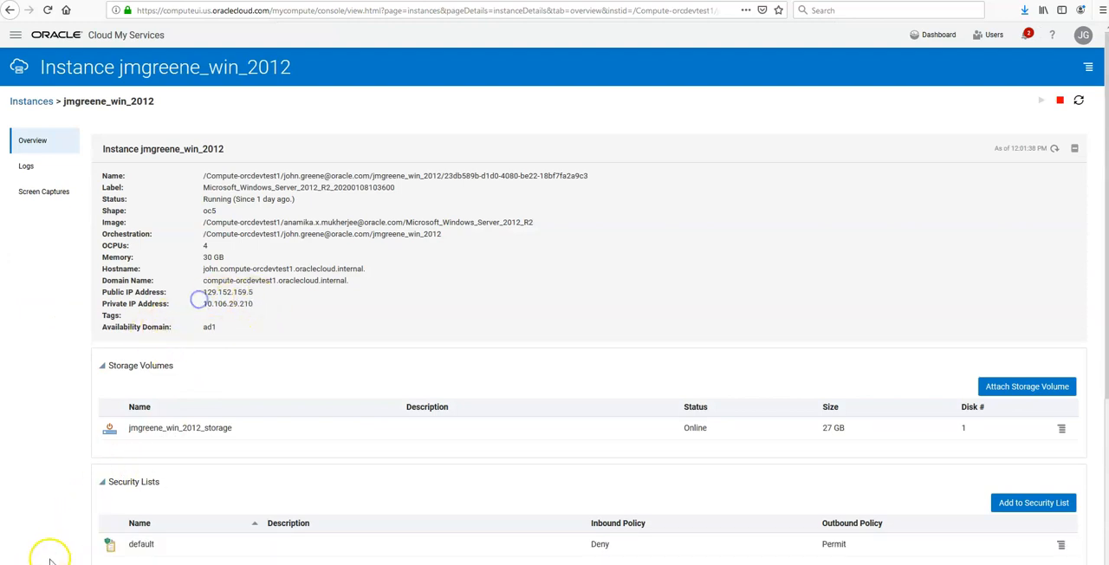
Connect by Remote Desktop to 129.152.159.5, entering the Administrator password.
left_click(619, 272)
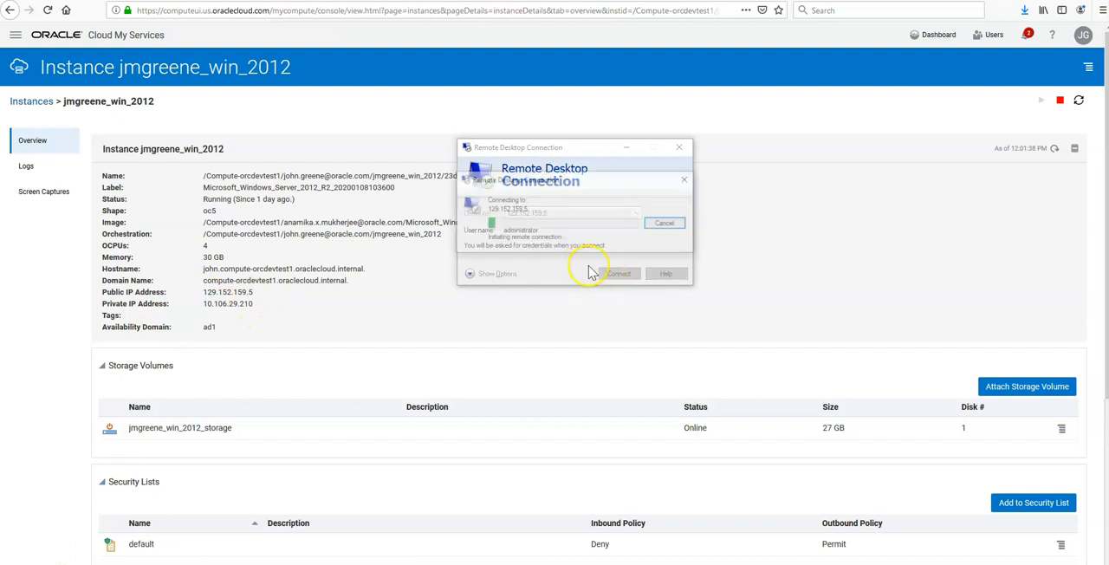
left_click(619, 273)
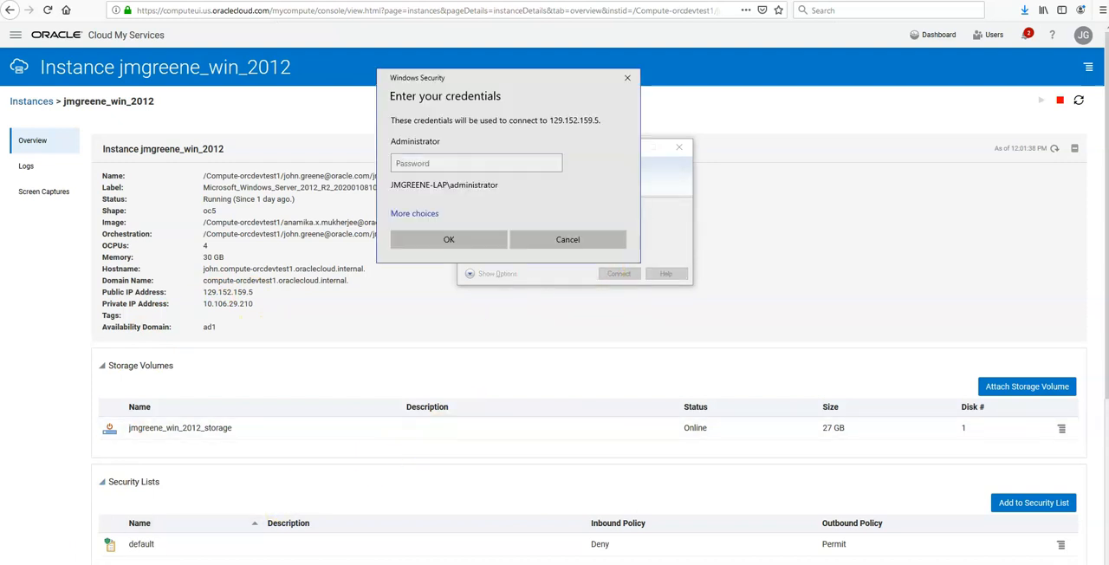
type("password")
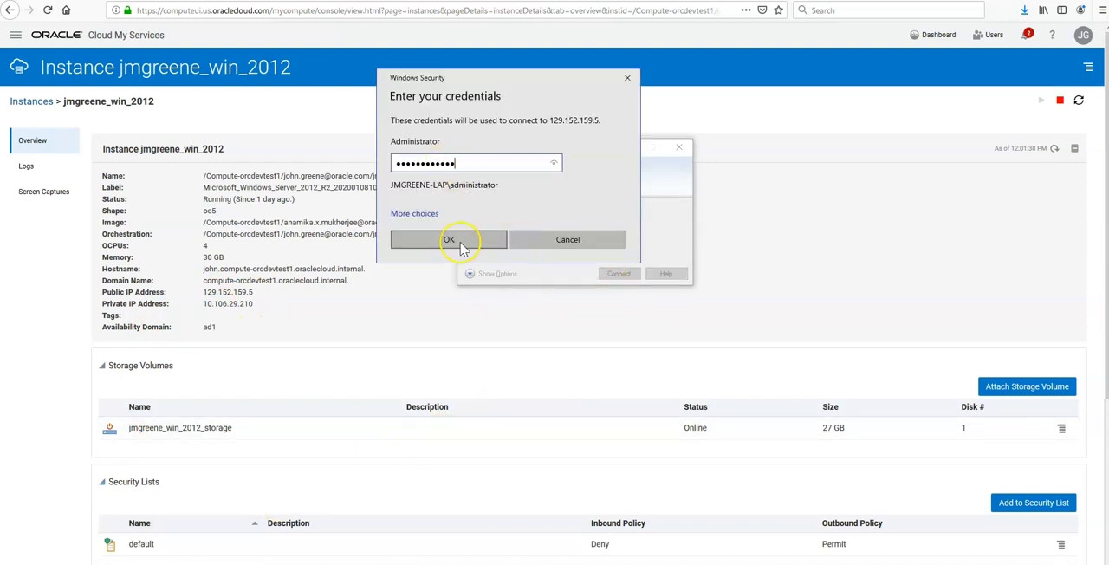
left_click(447, 239)
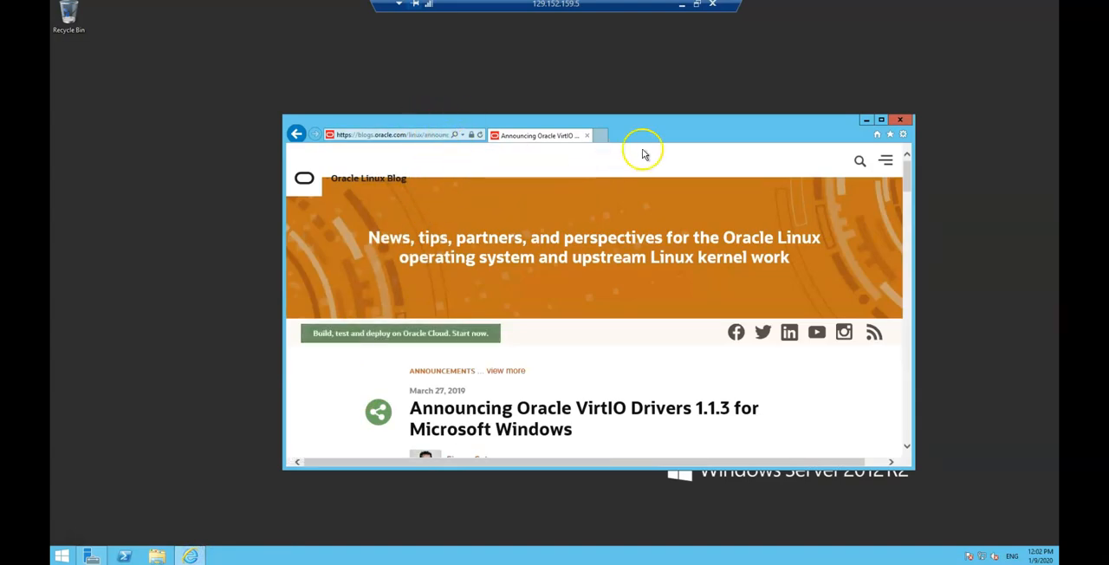
mouse_move(329, 286)
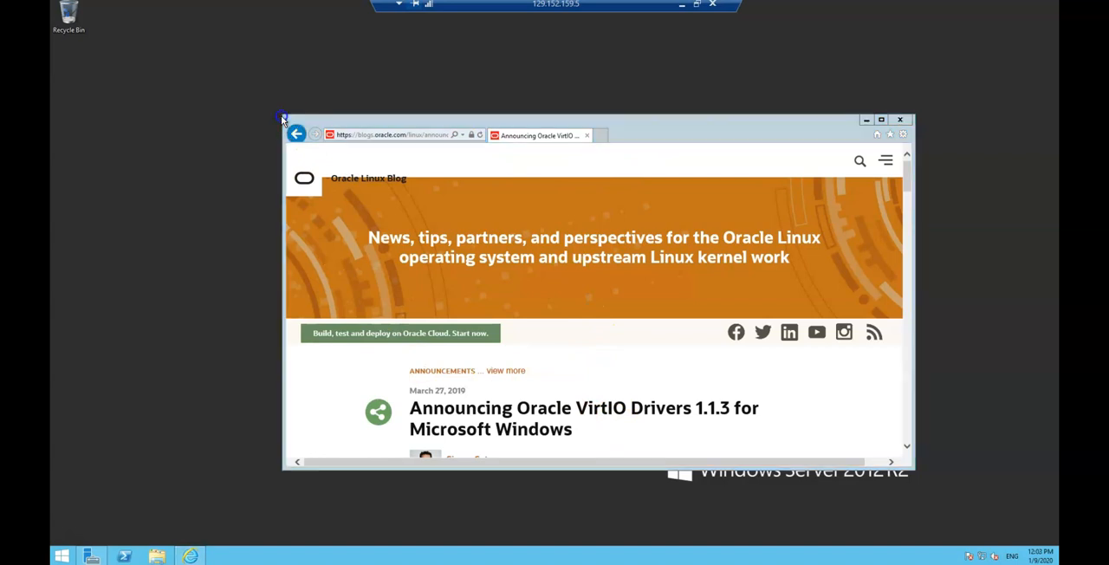
mouse_move(355, 120)
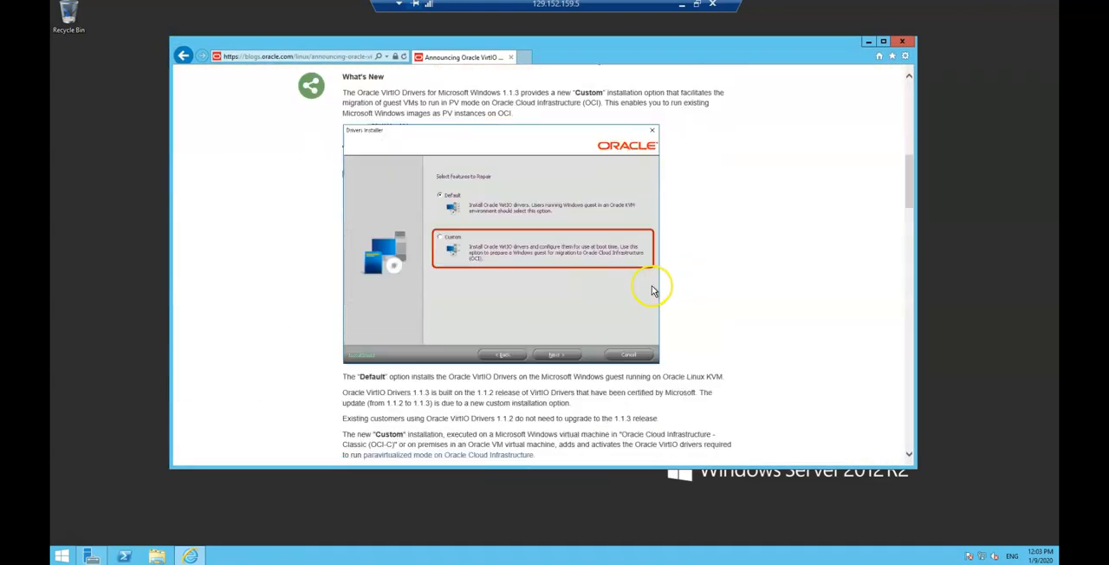
Scroll the Oracle VirtIO Drivers 1.1.3 blog post to the Downloading section.
scroll("down", 3)
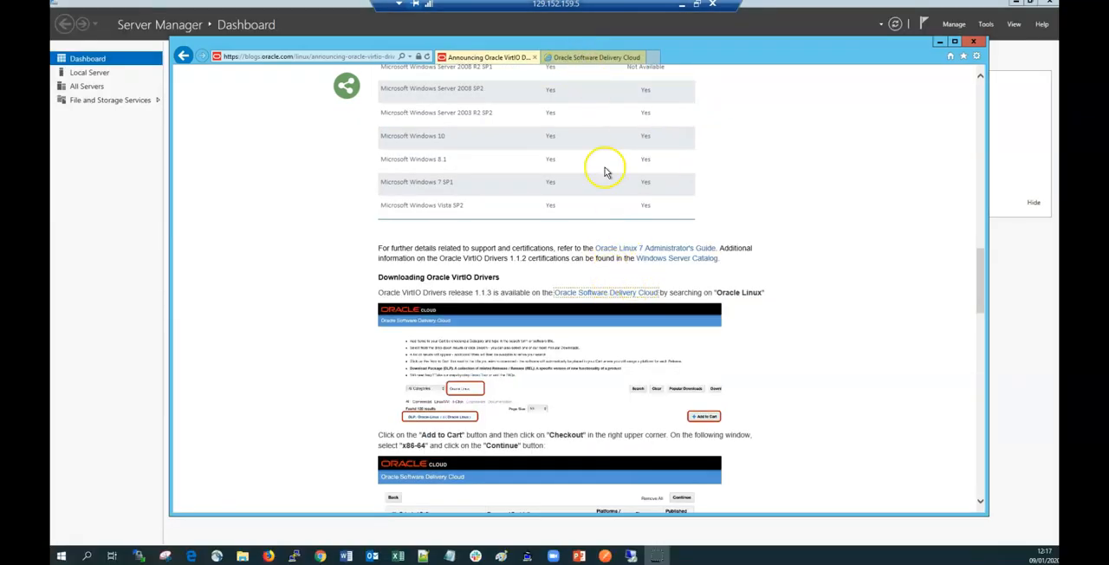
left_click(589, 57)
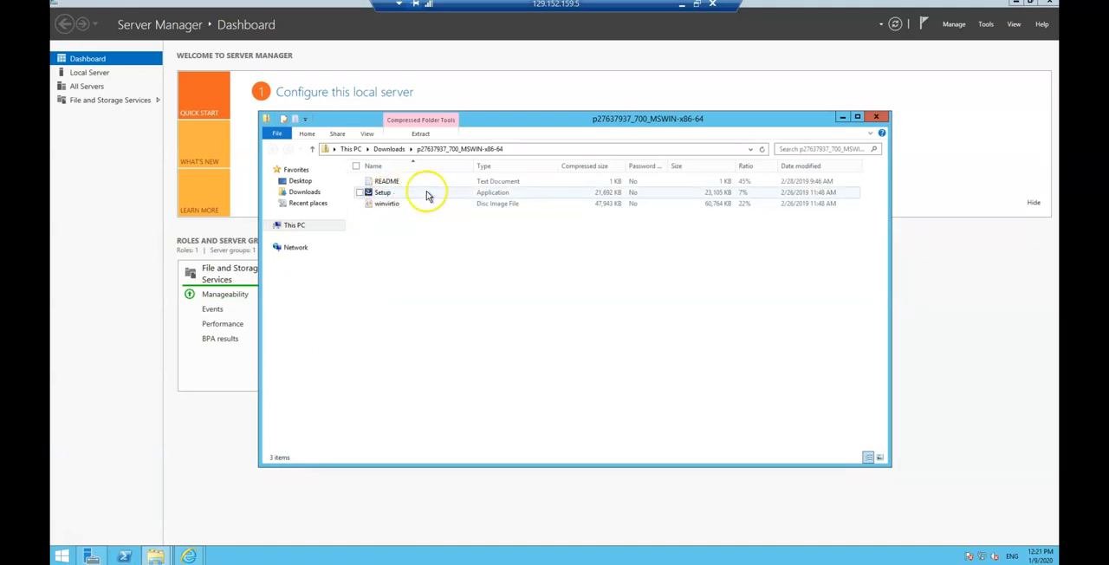
Run Setup from the p27637937_700_MSWIN-x86-64 package and accept the security warning.
left_click(382, 192)
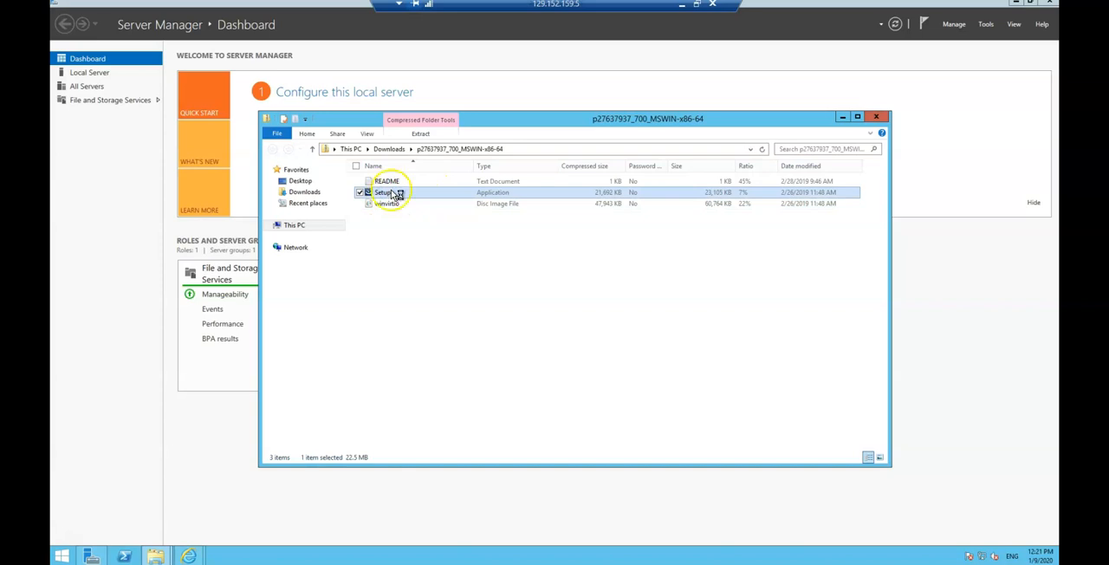
left_click(383, 192)
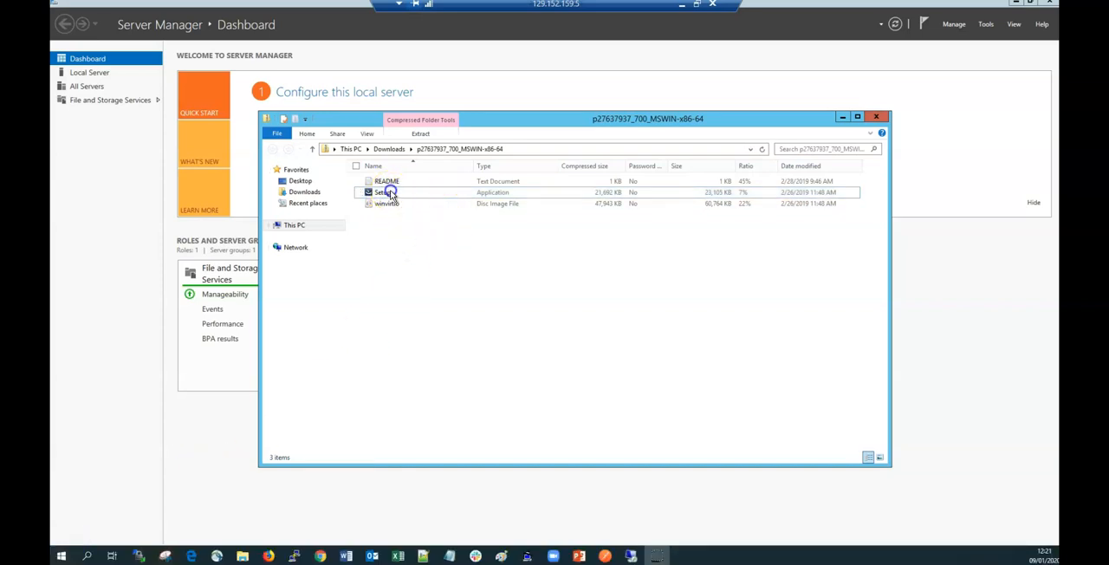
double_click(383, 191)
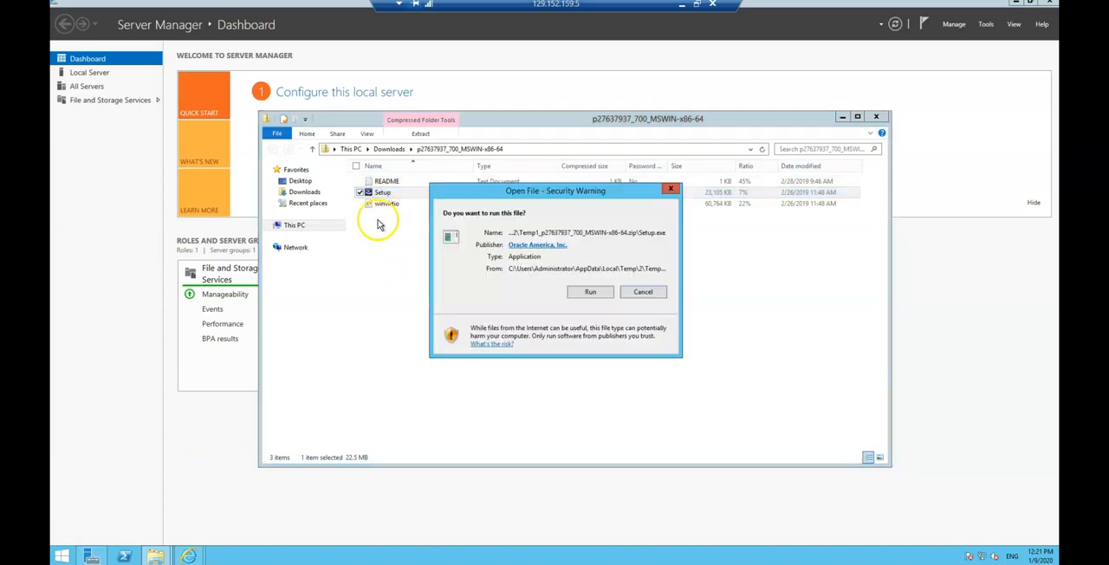
mouse_move(589, 291)
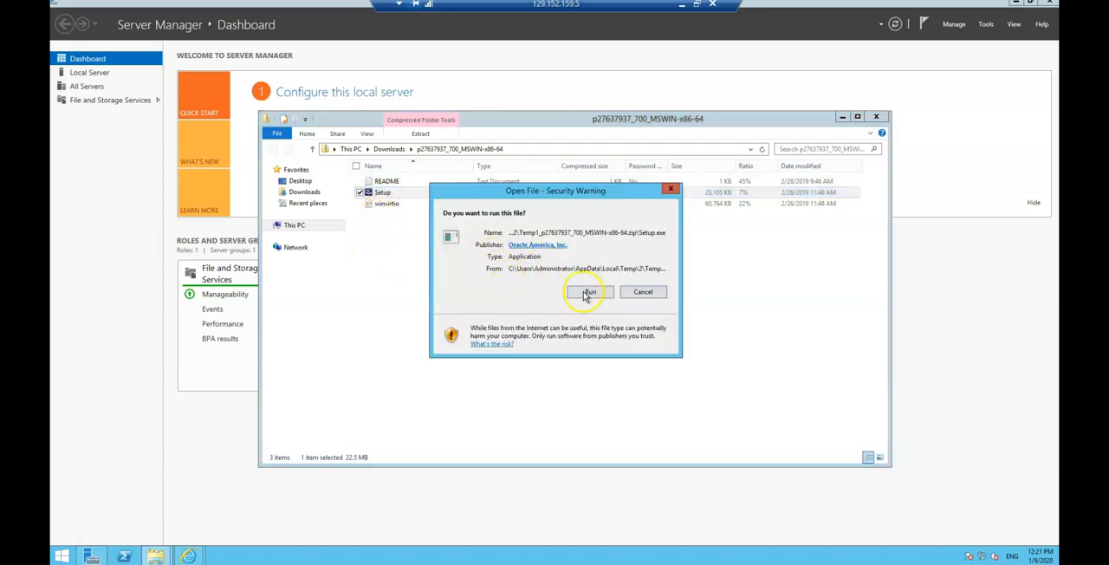
left_click(588, 291)
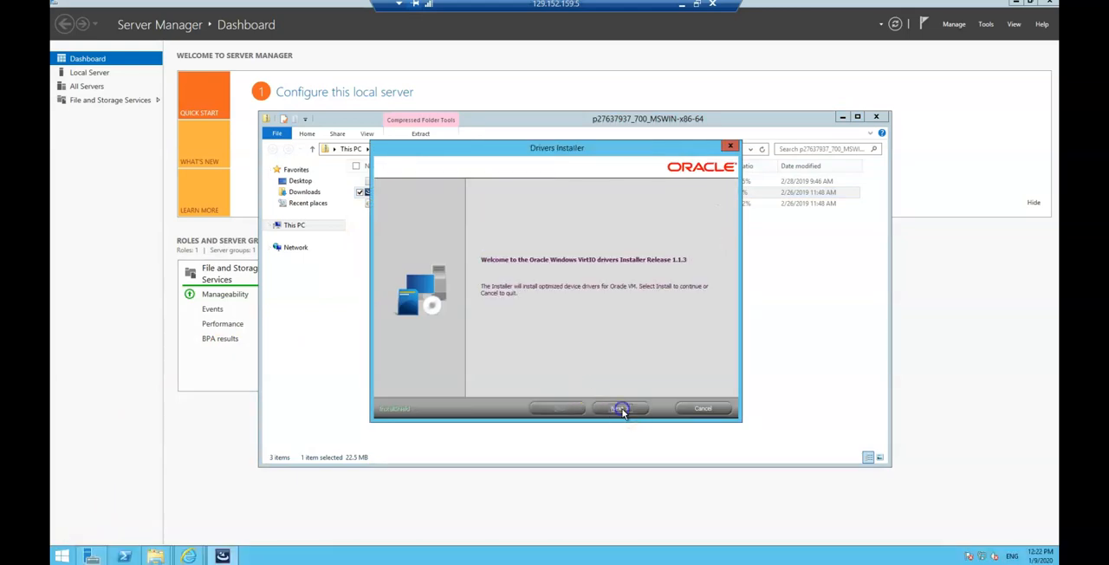
Proceed past the welcome screen and install with the Custom installation type.
left_click(620, 408)
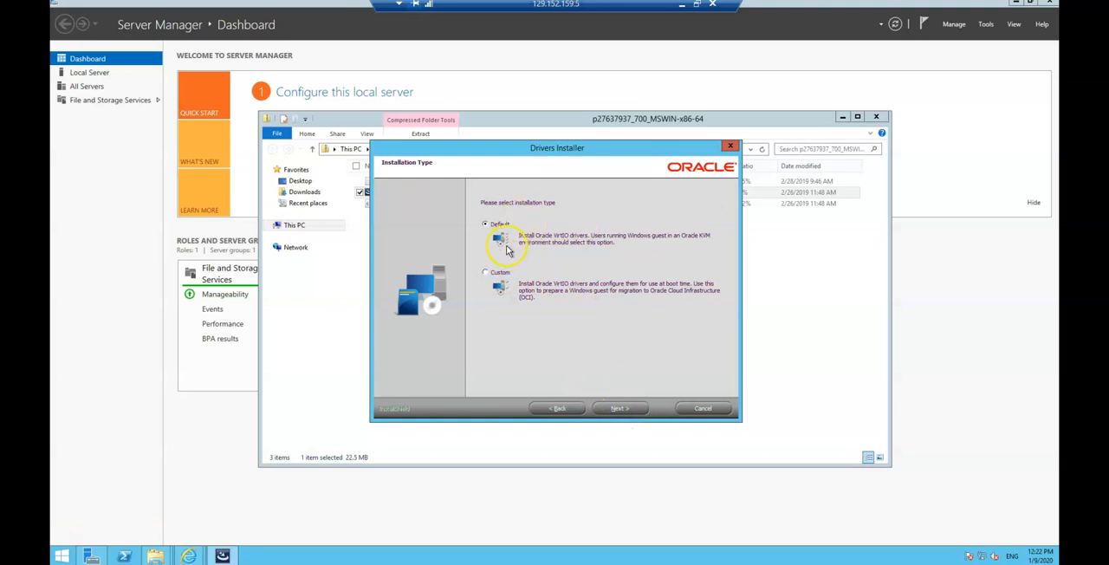
left_click(485, 272)
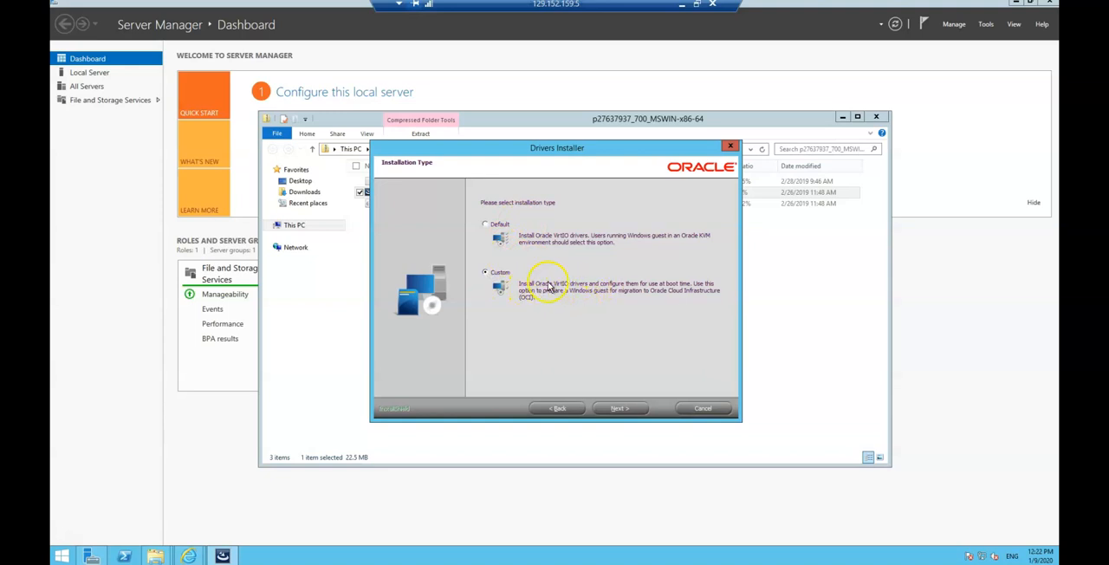
mouse_move(617, 293)
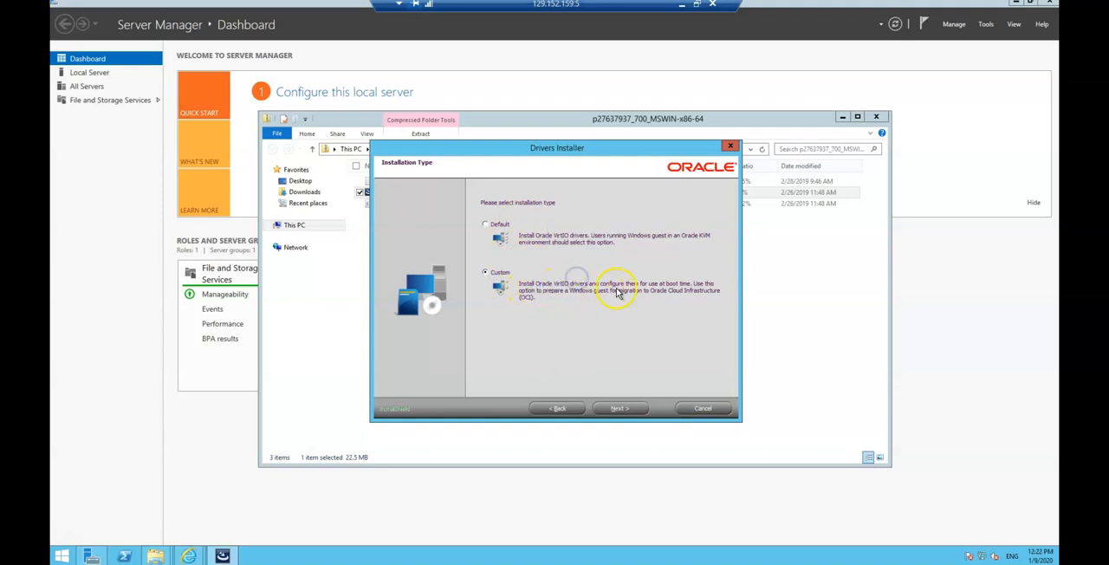
mouse_move(653, 290)
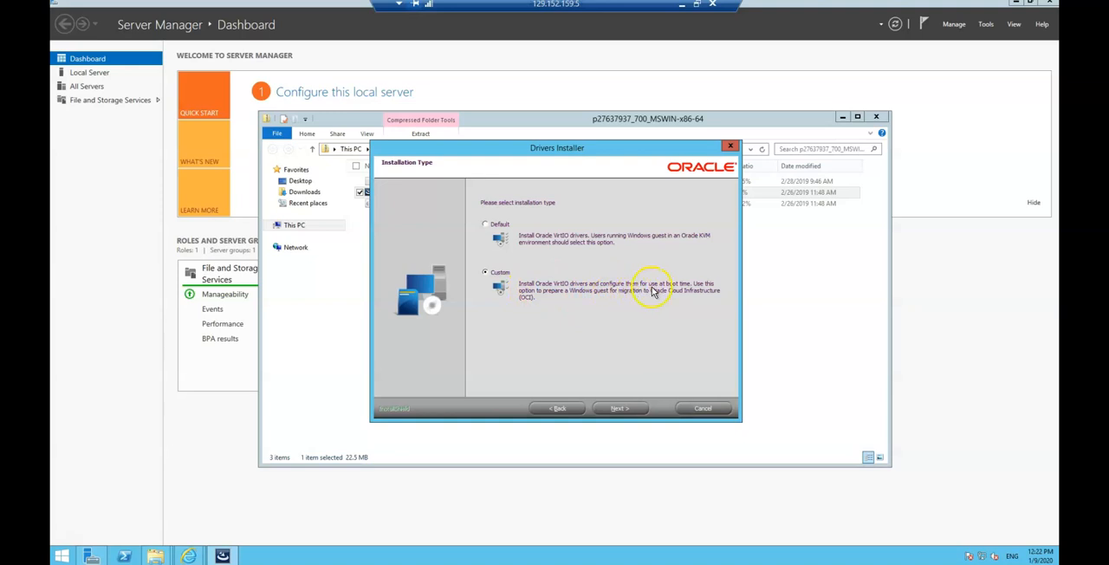
mouse_move(554, 297)
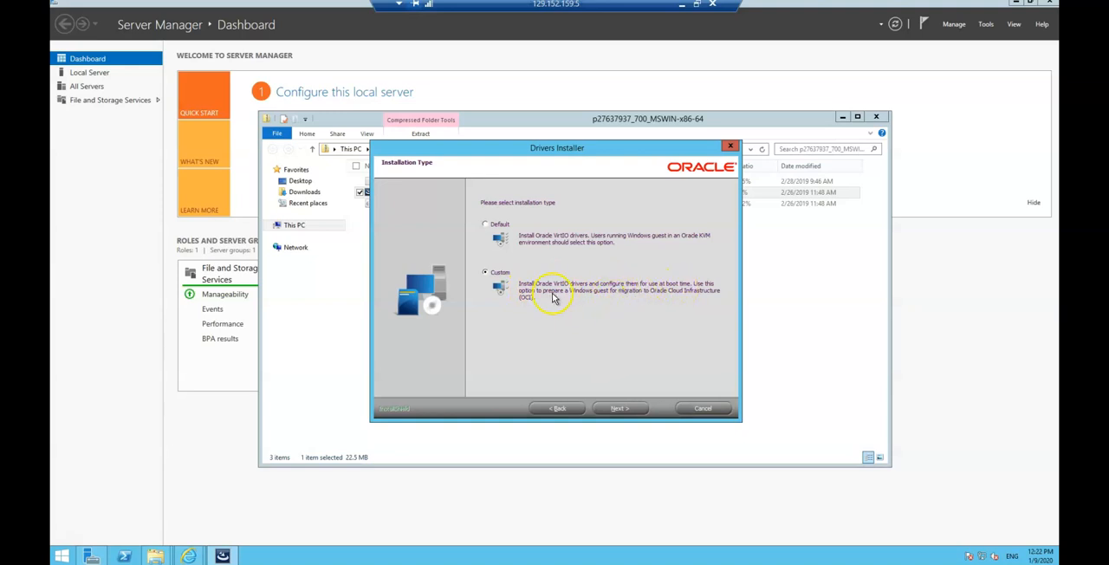
left_click(619, 408)
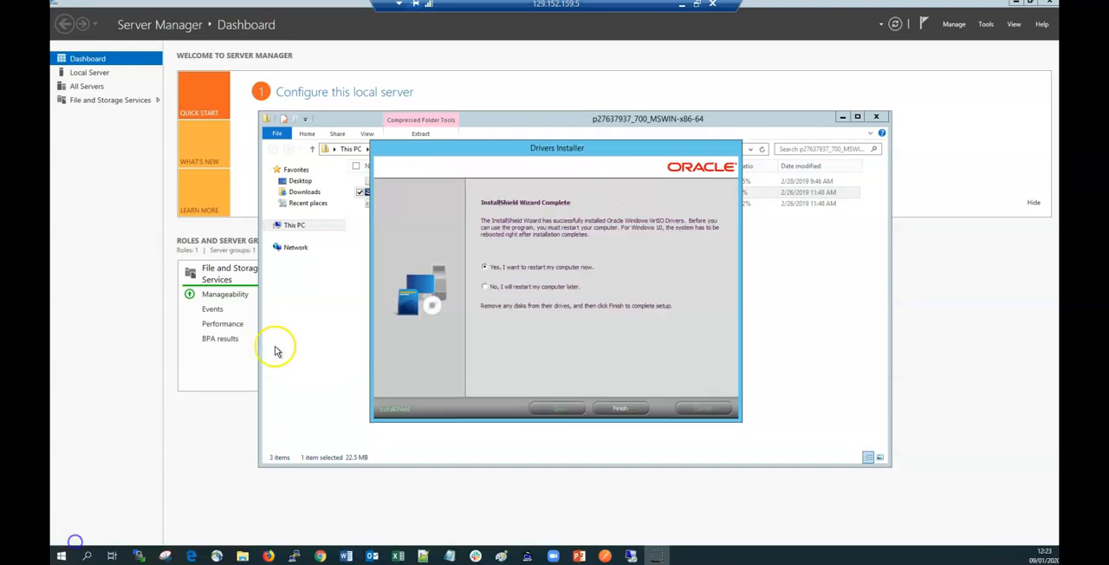
mouse_move(405, 292)
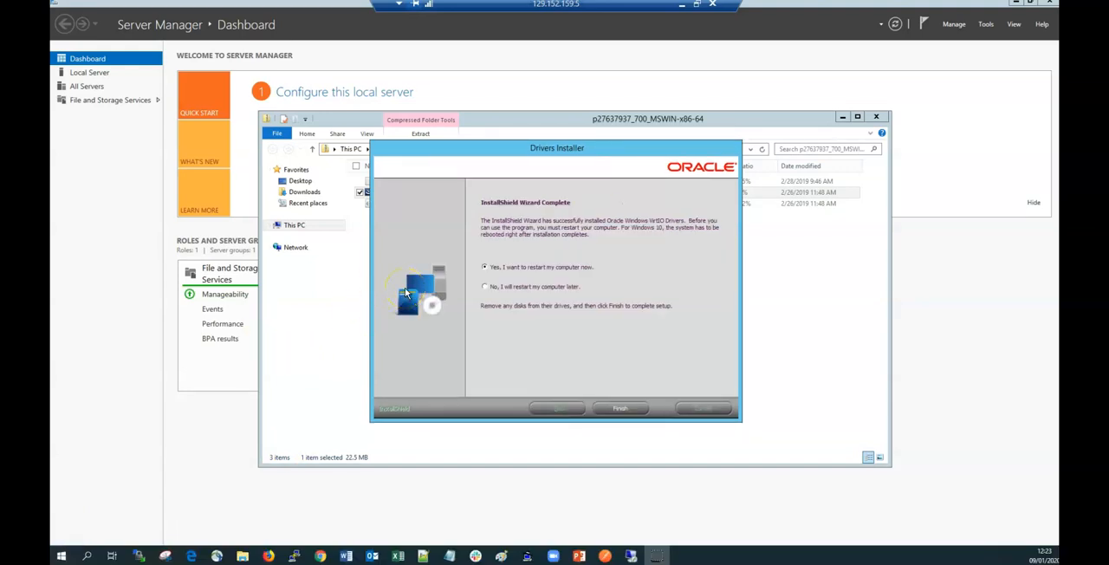
mouse_move(460, 254)
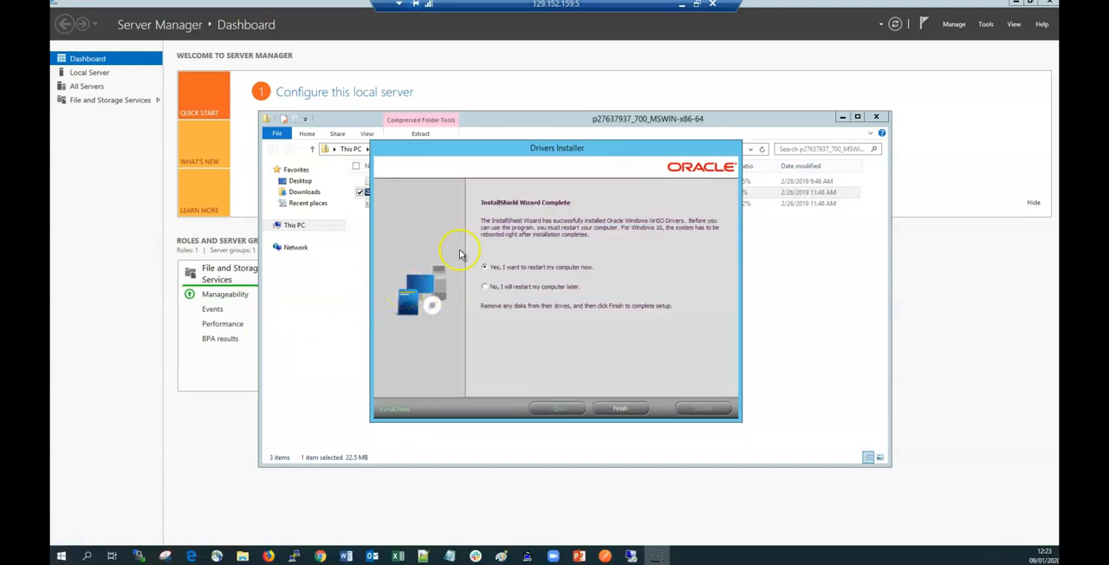
mouse_move(424, 288)
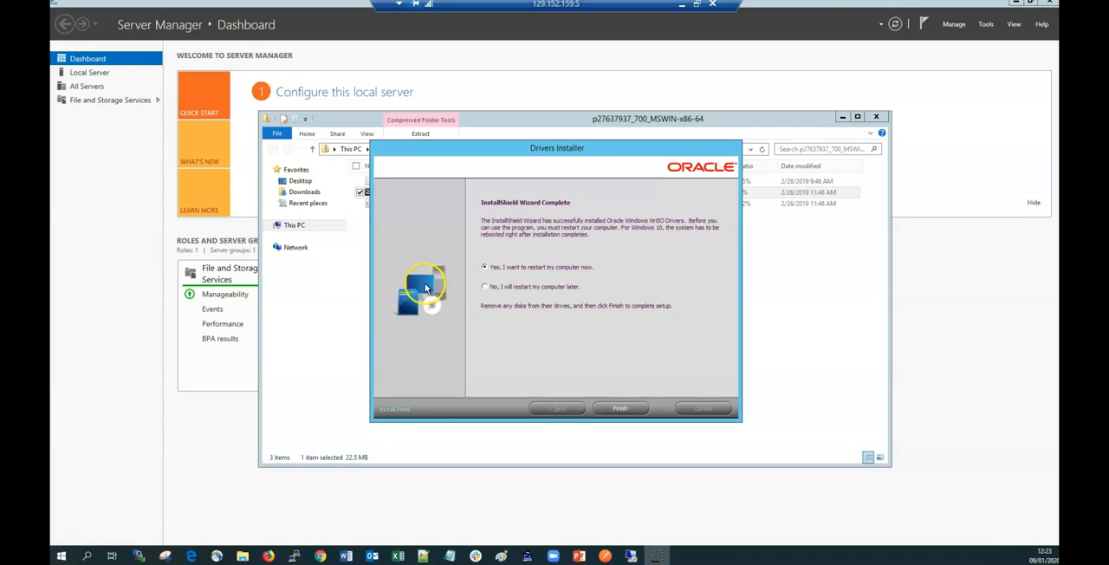
mouse_move(457, 266)
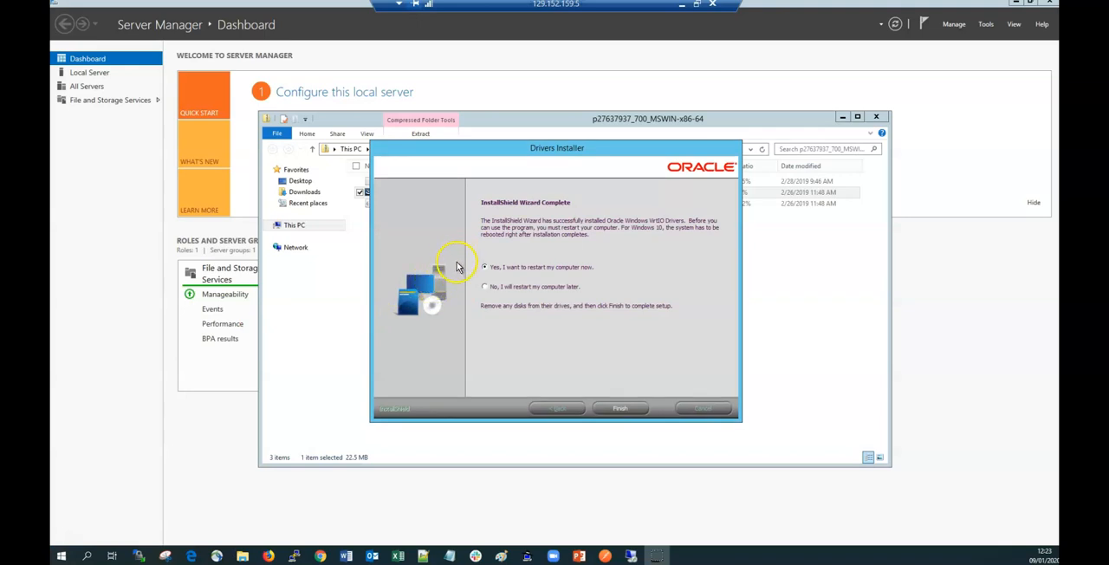
mouse_move(540, 301)
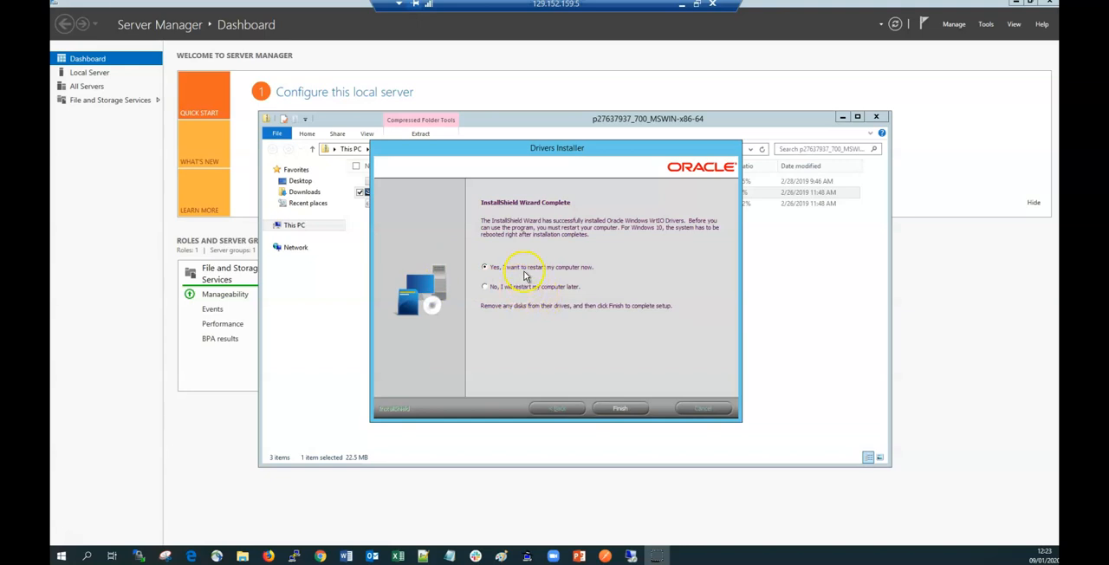
mouse_move(582, 368)
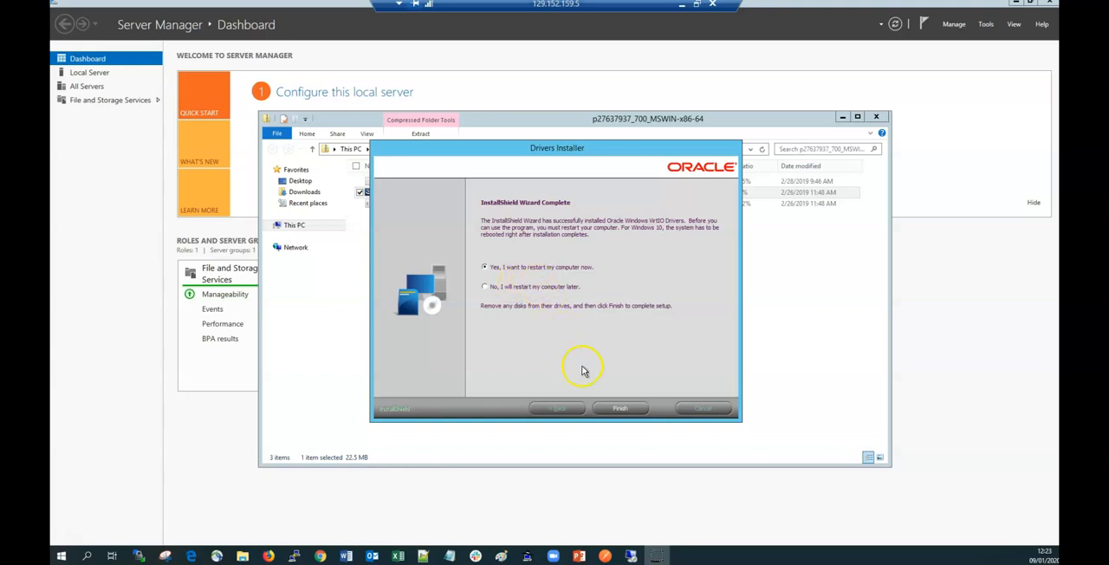
mouse_move(628, 384)
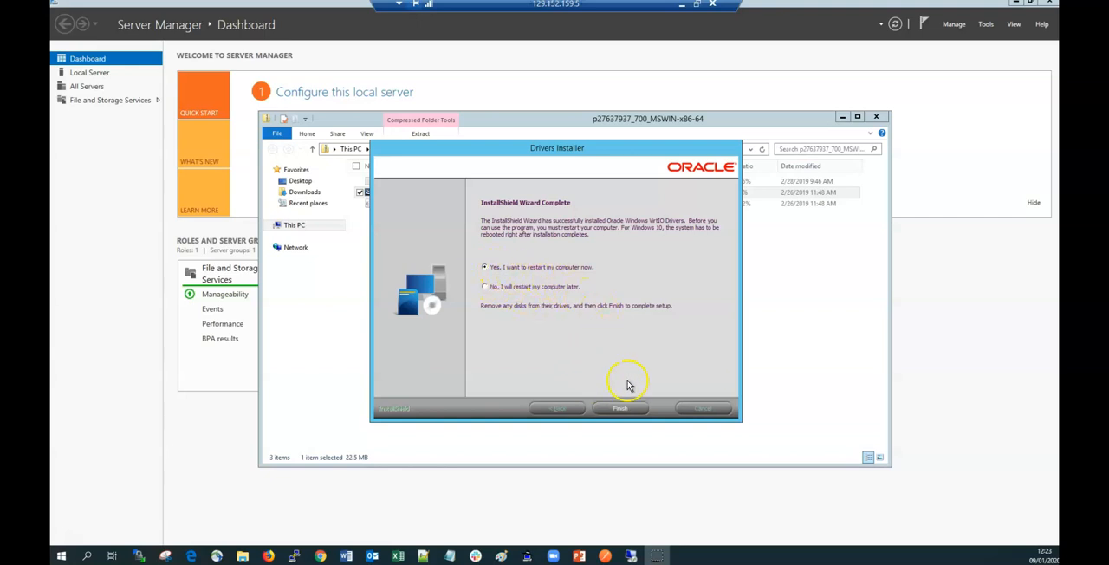
Finish the installer with 'Yes, I want to restart my computer now' selected.
left_click(619, 408)
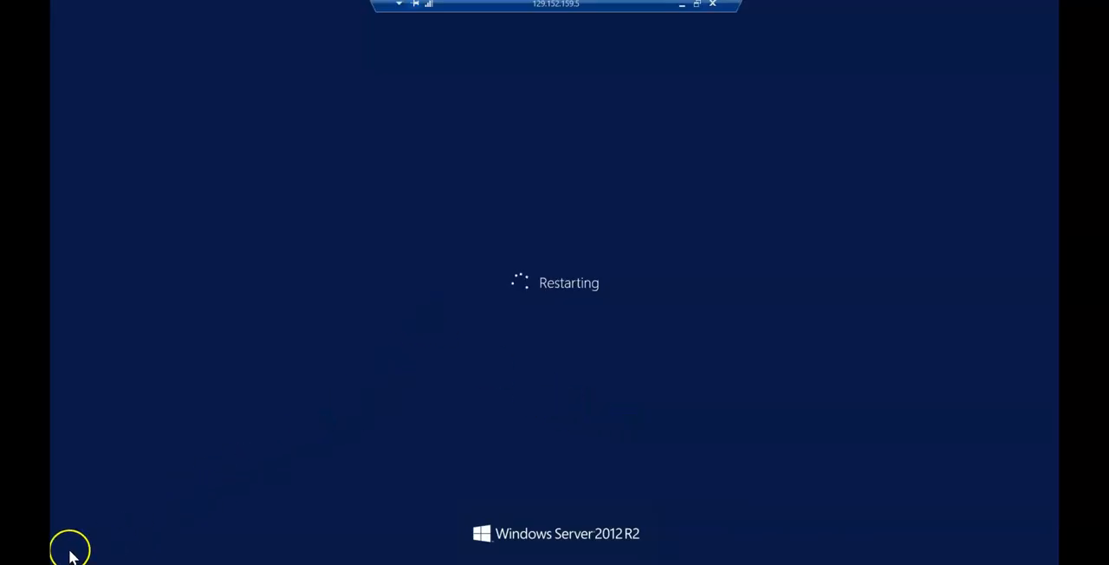
mouse_move(82, 553)
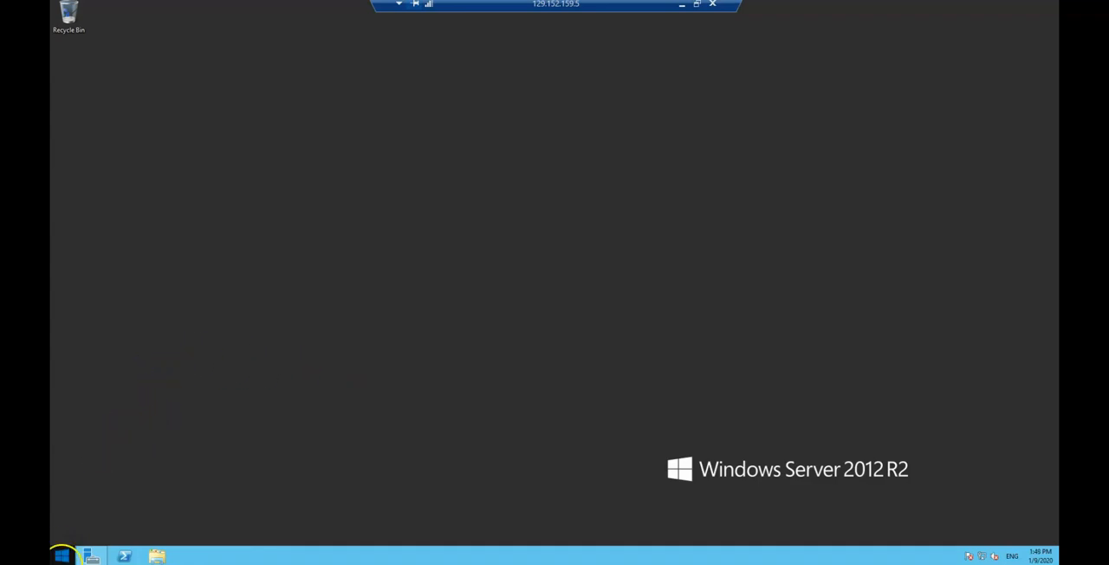
Launch regedit from the Start button's Run dialog.
right_click(61, 555)
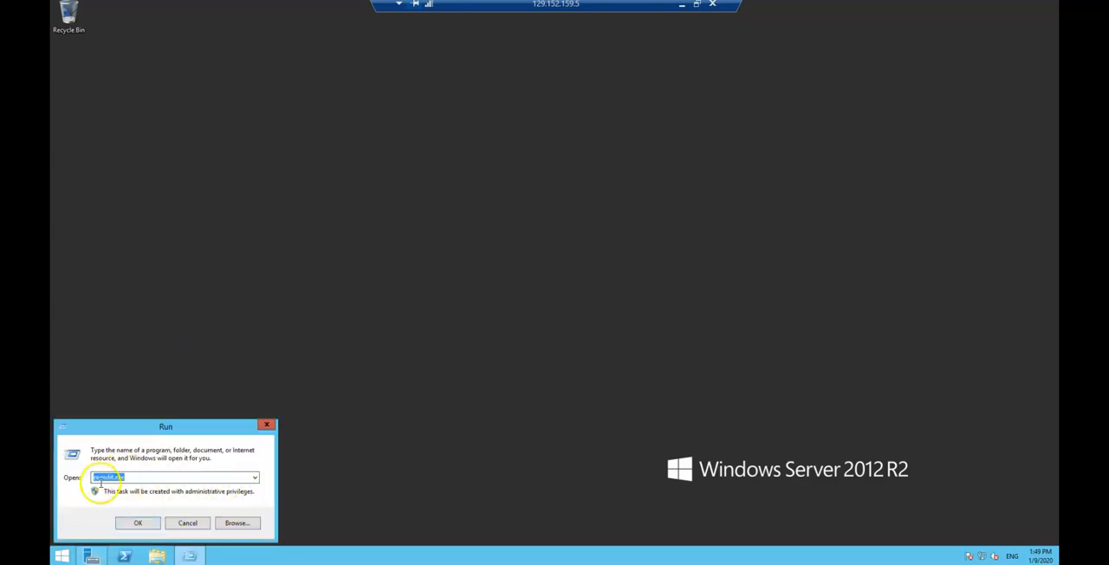
left_click(137, 522)
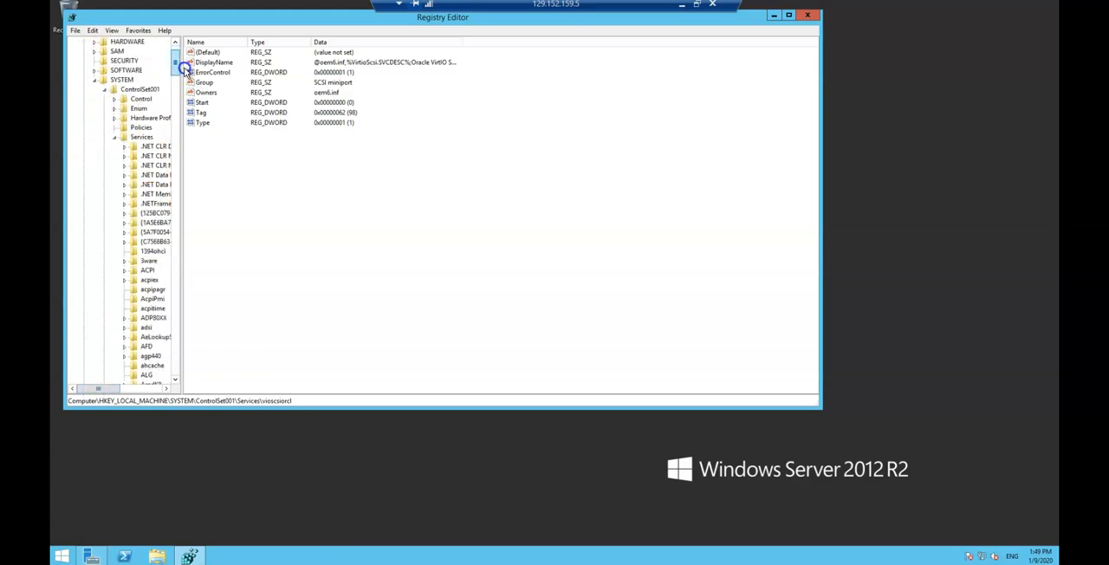
Scroll to the vioscsiorcl key under HKEY_LOCAL_MACHINE\SYSTEM\ControlSet001\Services.
scroll("down", 3)
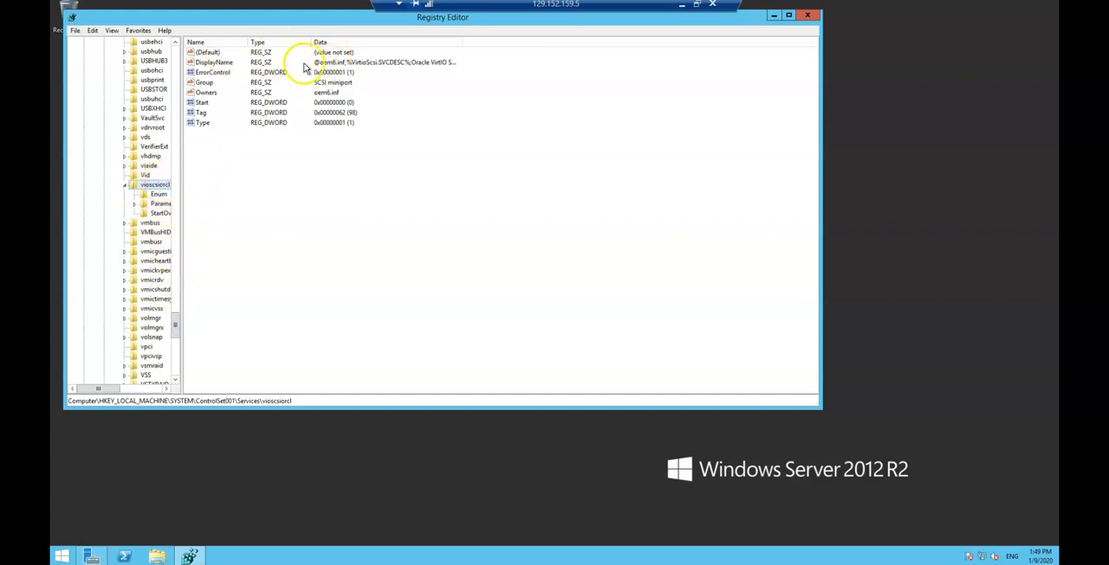
mouse_move(74, 537)
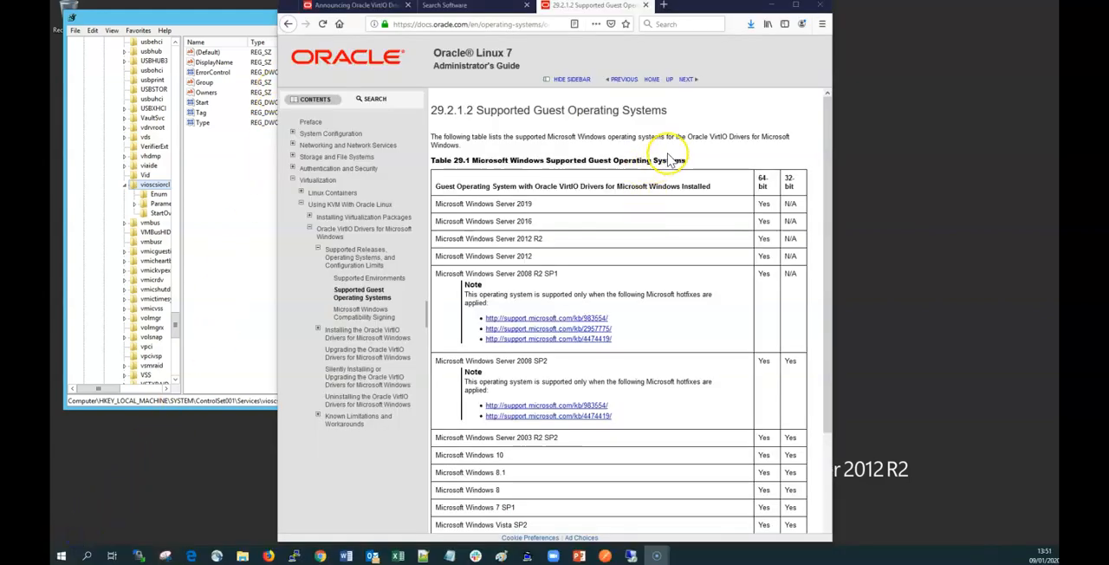
mouse_move(597, 186)
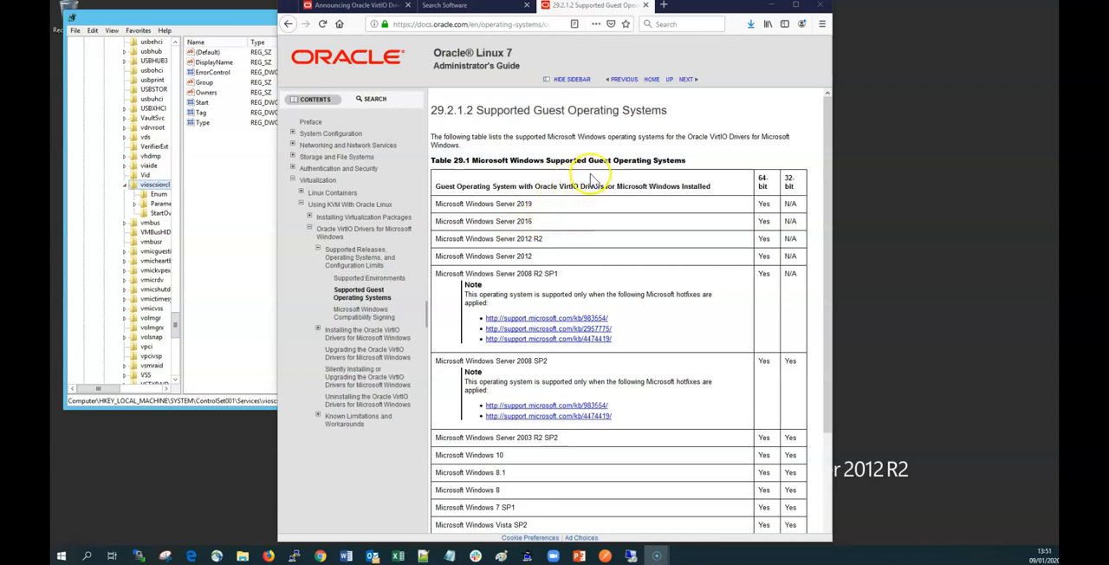
mouse_move(679, 260)
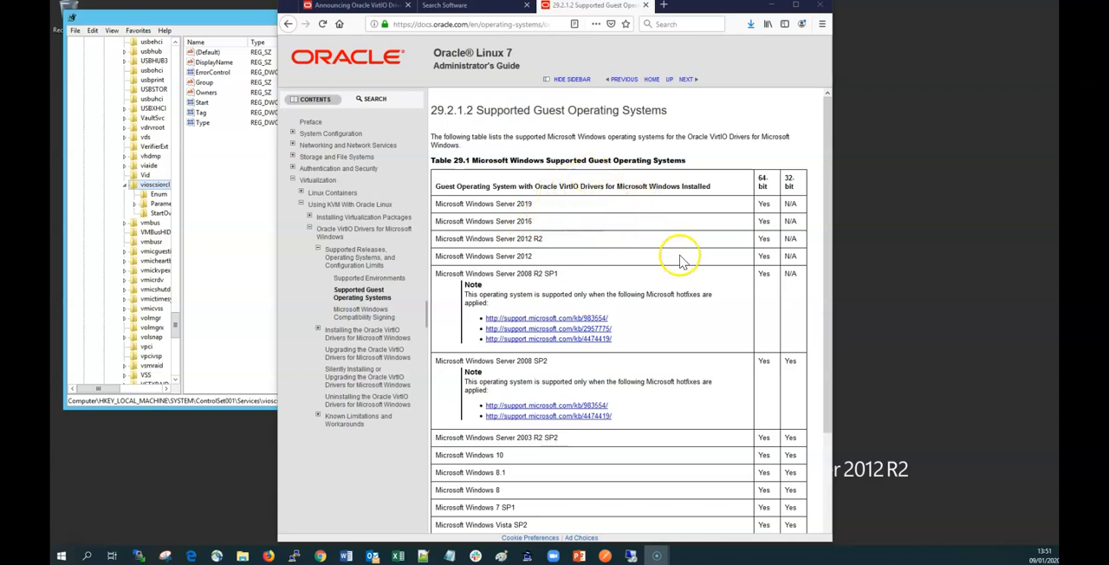
mouse_move(641, 204)
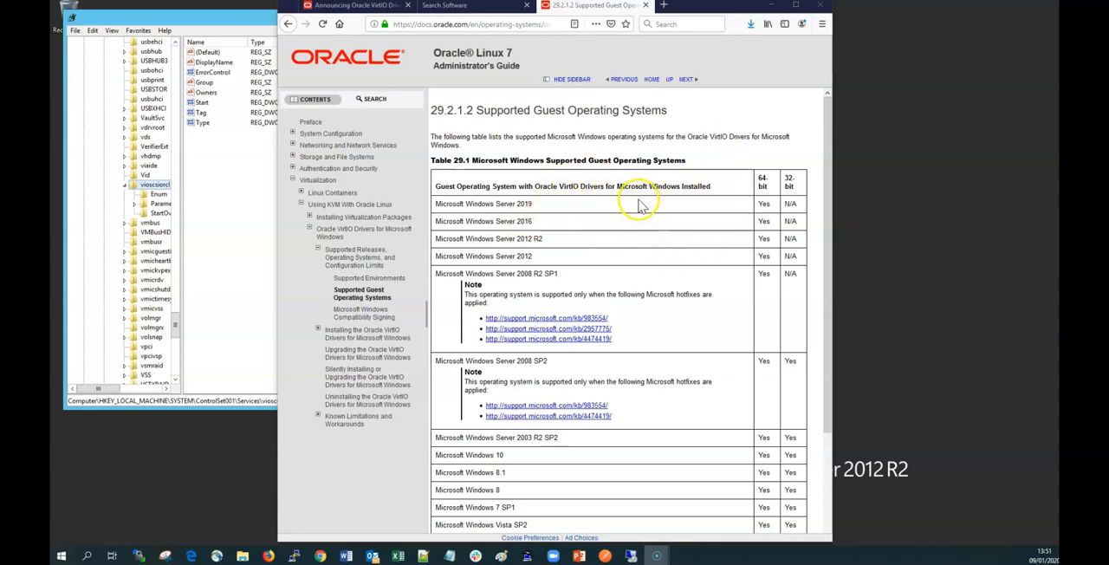
mouse_move(542, 305)
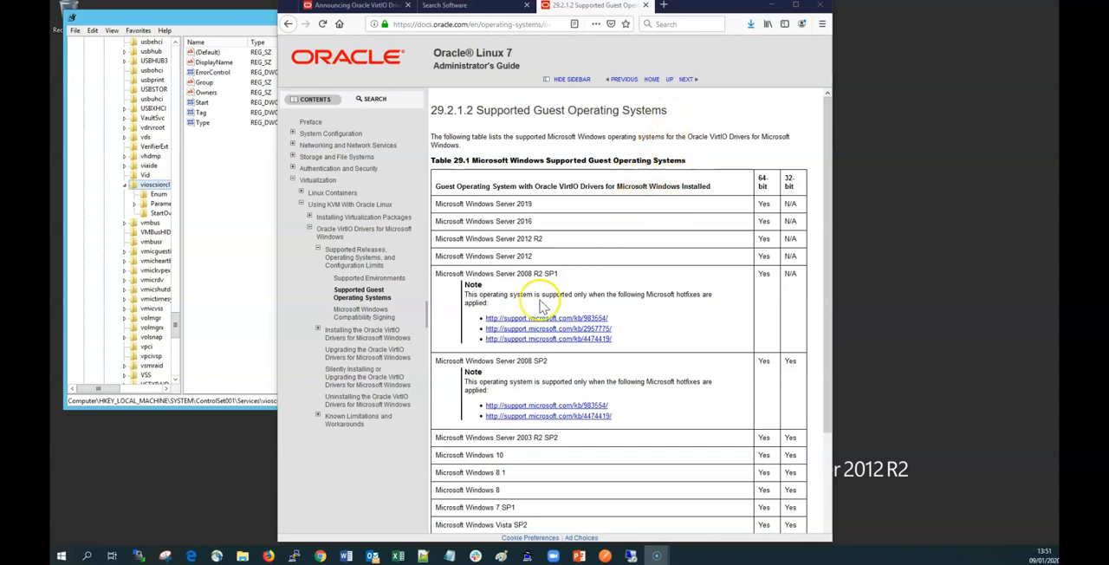
mouse_move(420, 279)
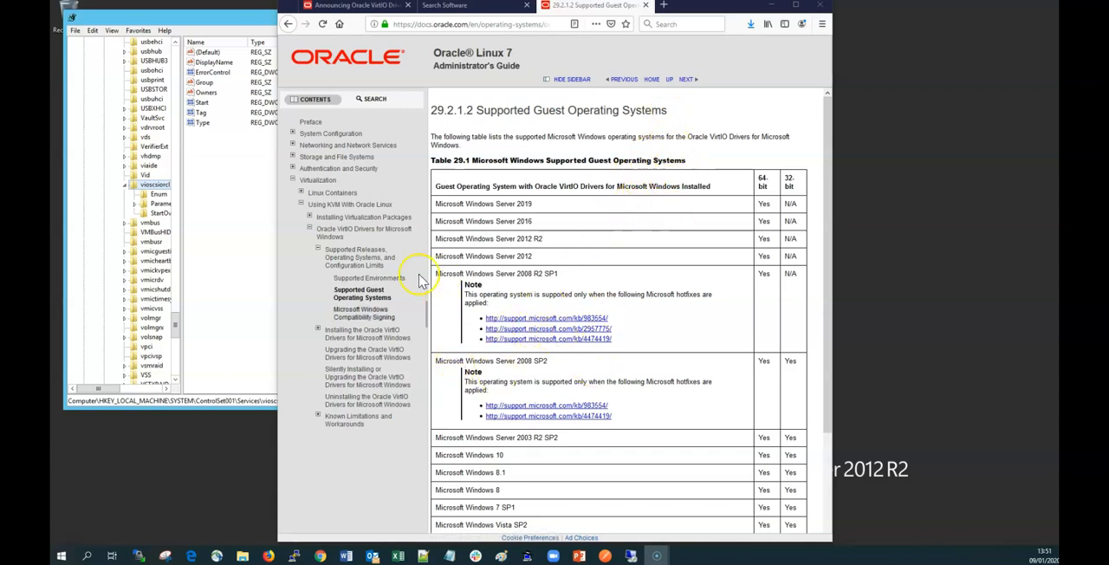
mouse_move(232, 337)
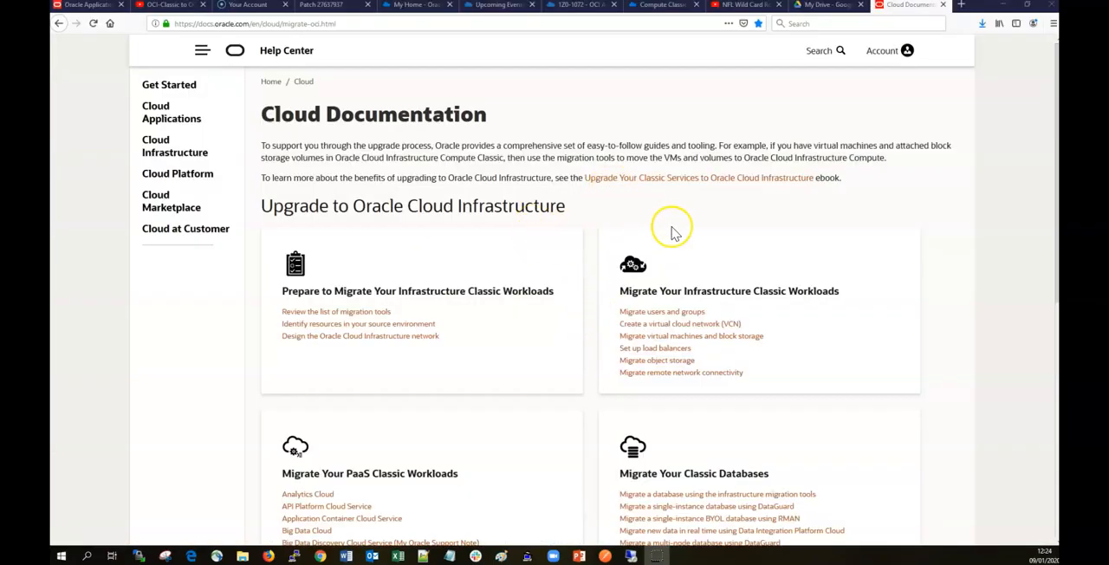
Scroll through the PaaS Classic Workloads and Classic Databases migration guide lists.
scroll("down", 3)
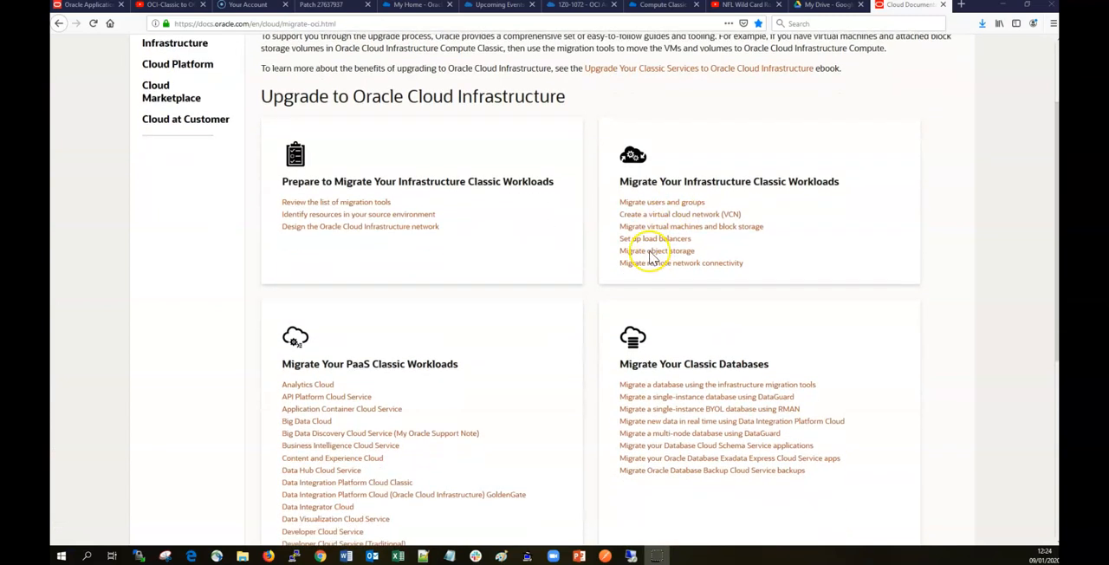
scroll("down", 3)
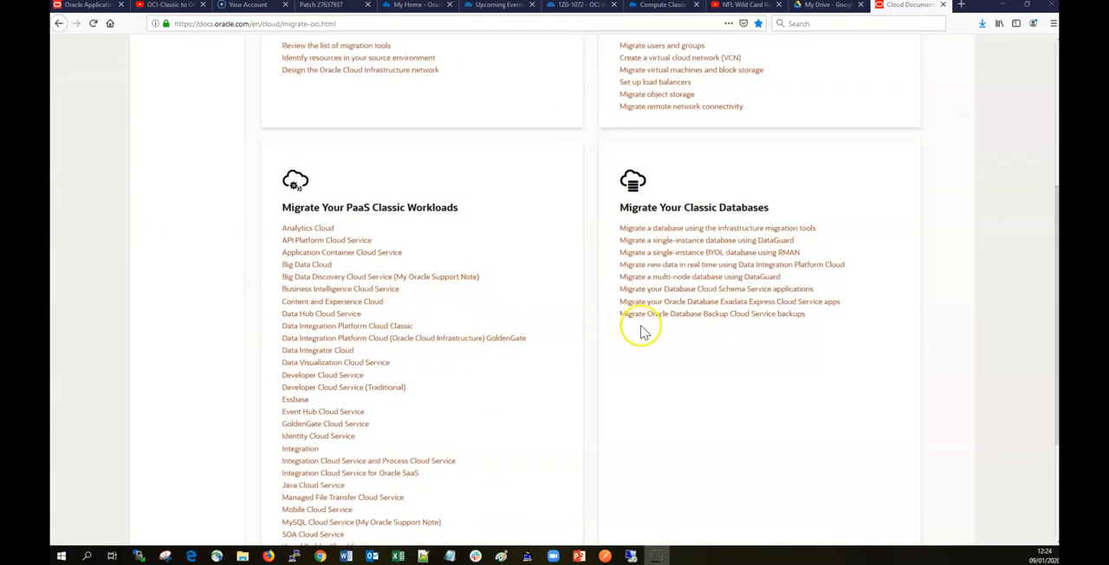
scroll("up", 3)
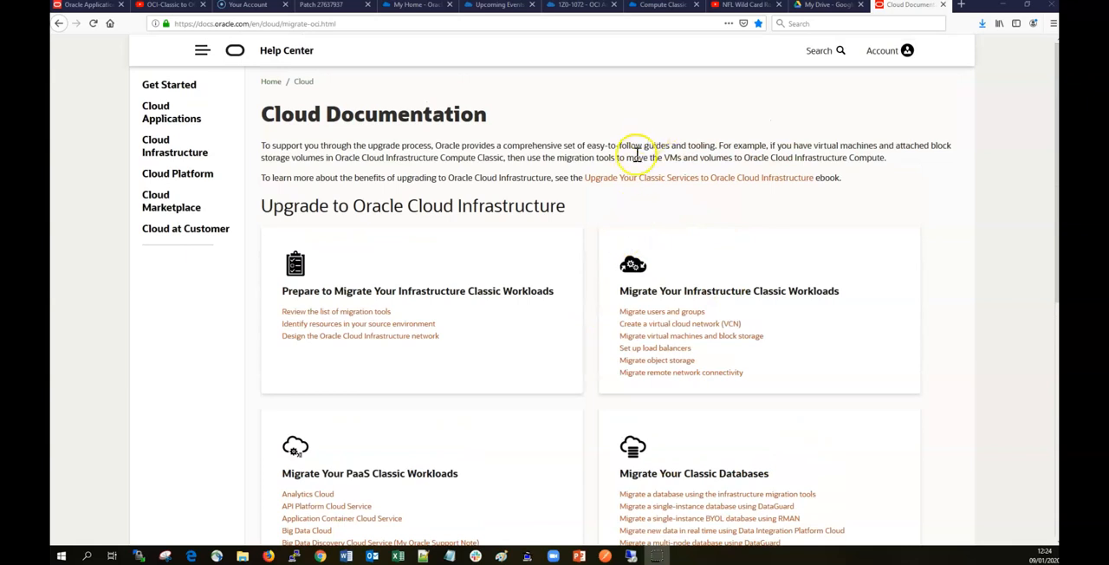
mouse_move(433, 362)
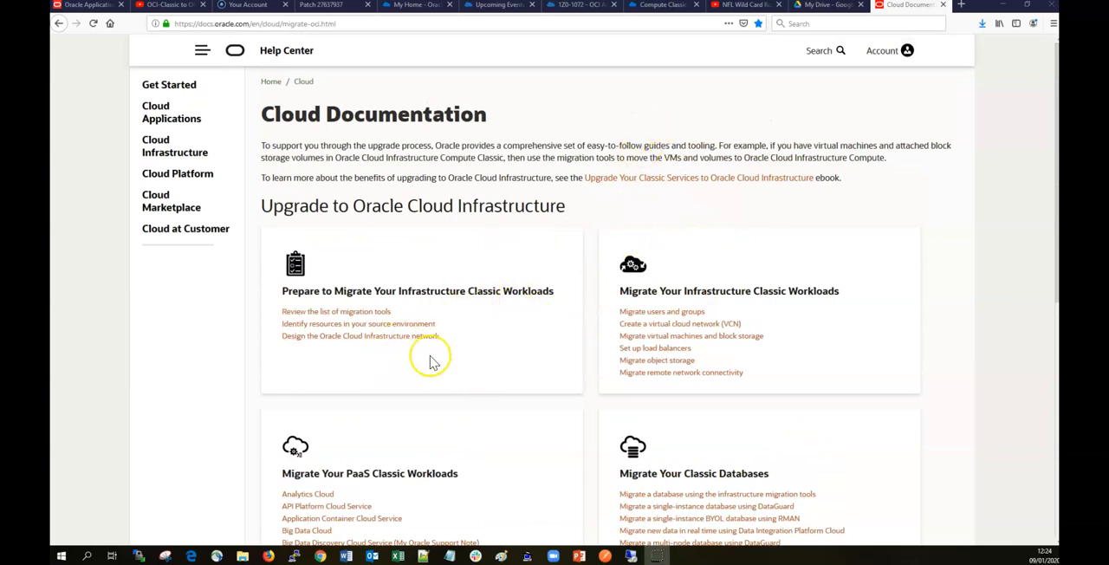